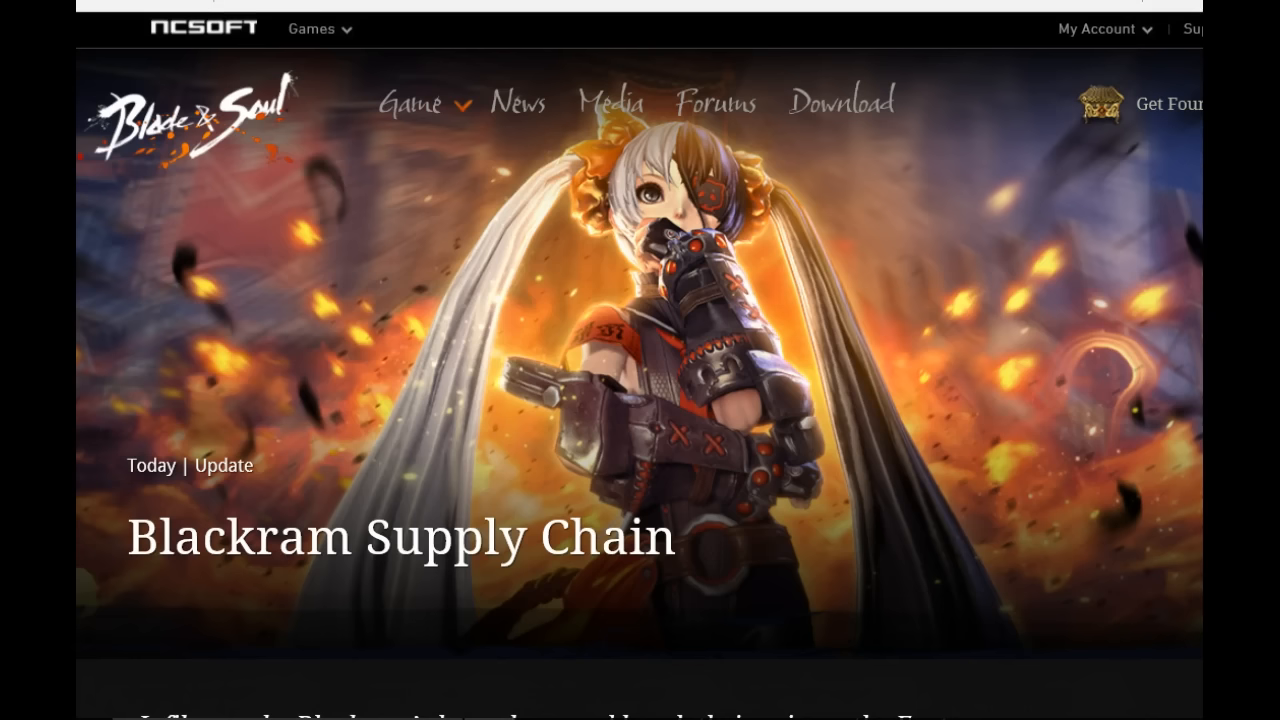
mouse_move(224, 184)
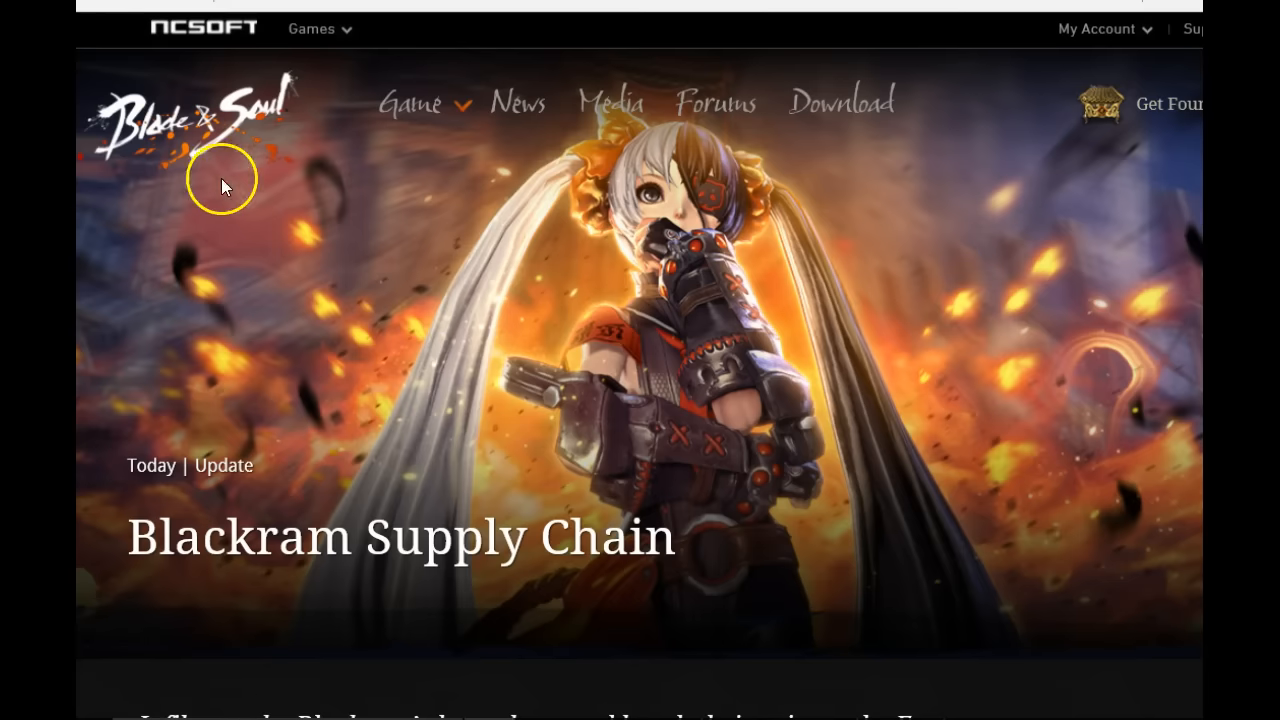
mouse_move(748, 364)
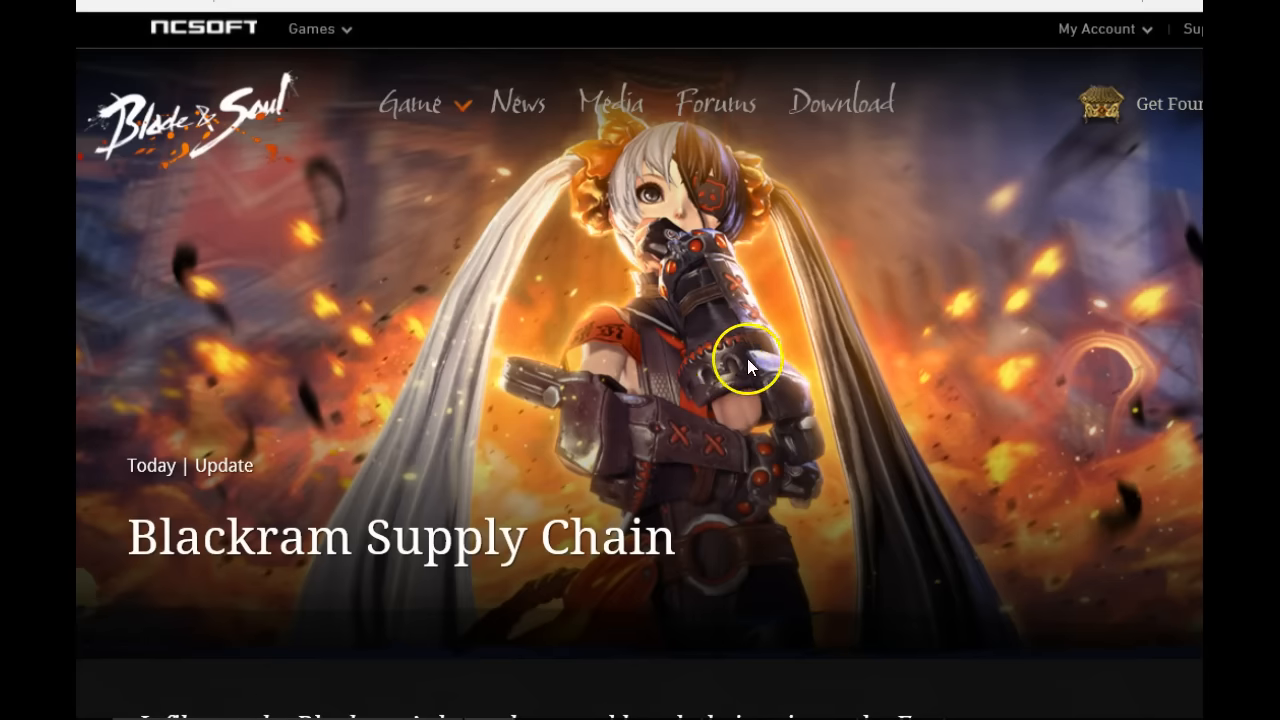
mouse_move(700, 384)
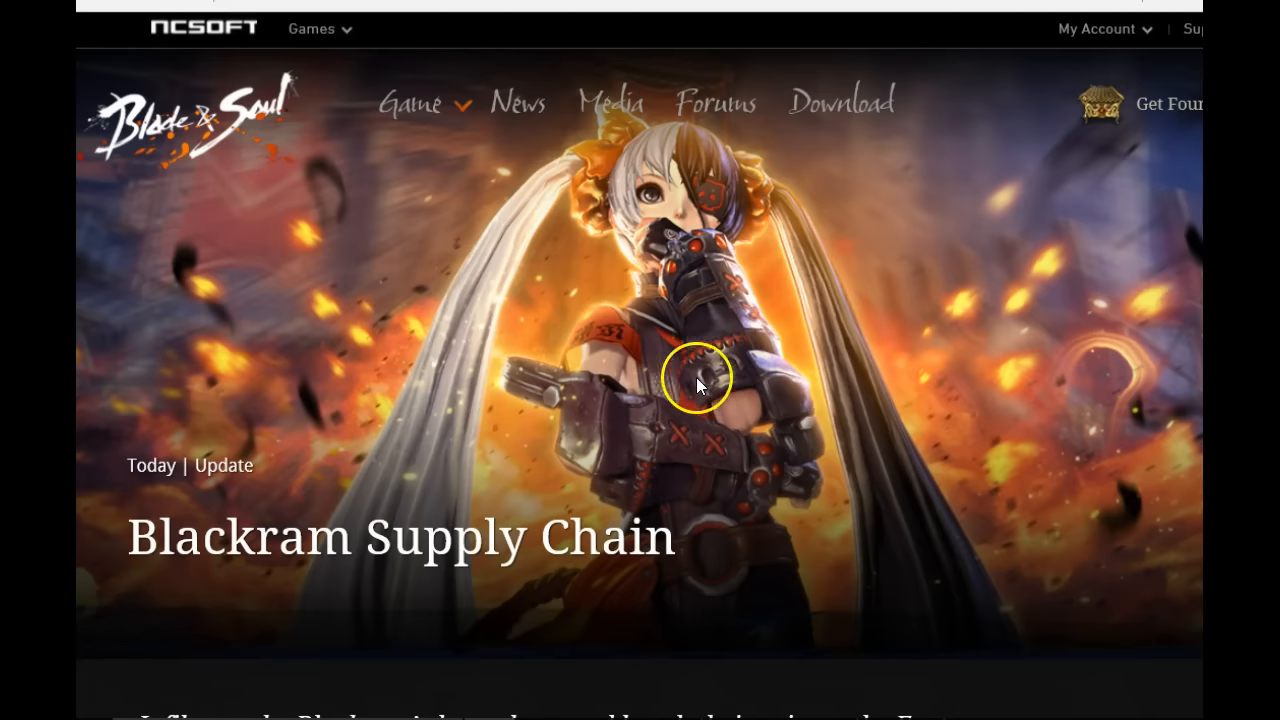
- Scroll the Blackram Supply Chain article past the boss screenshots to the 6-Player (Normal Difficulty) heading
scroll(down, 3)
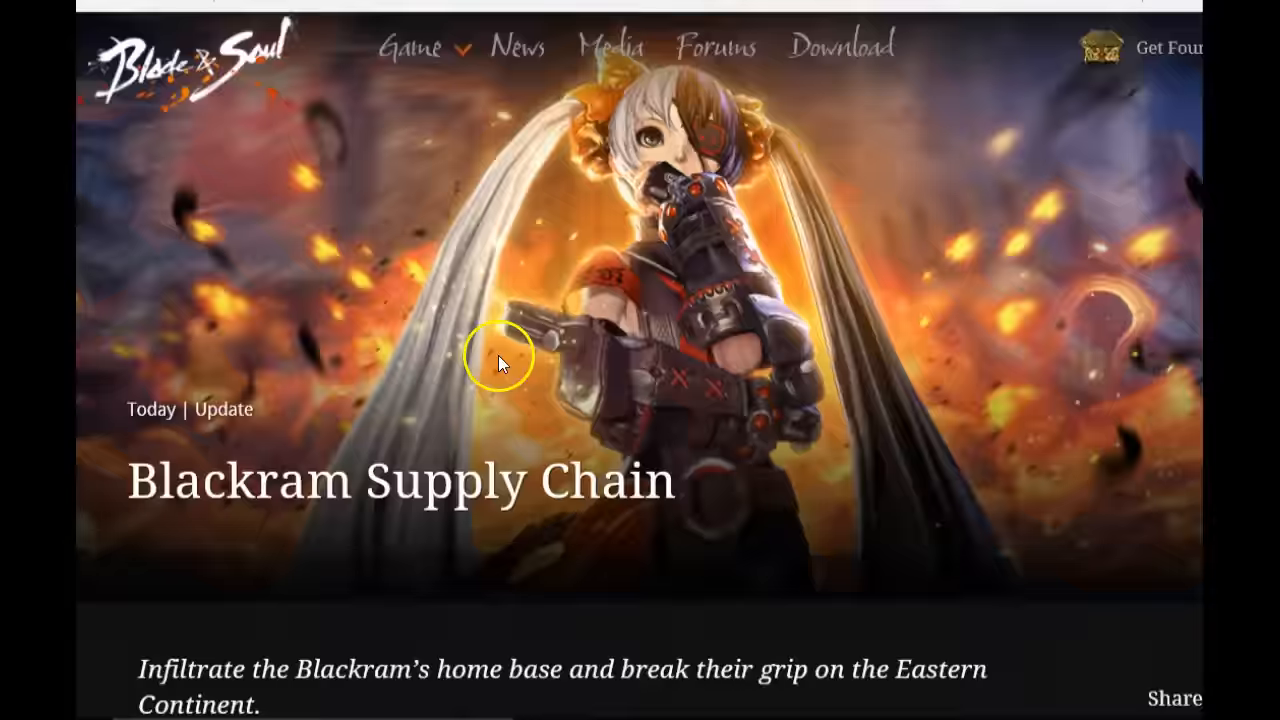
scroll(down, 3)
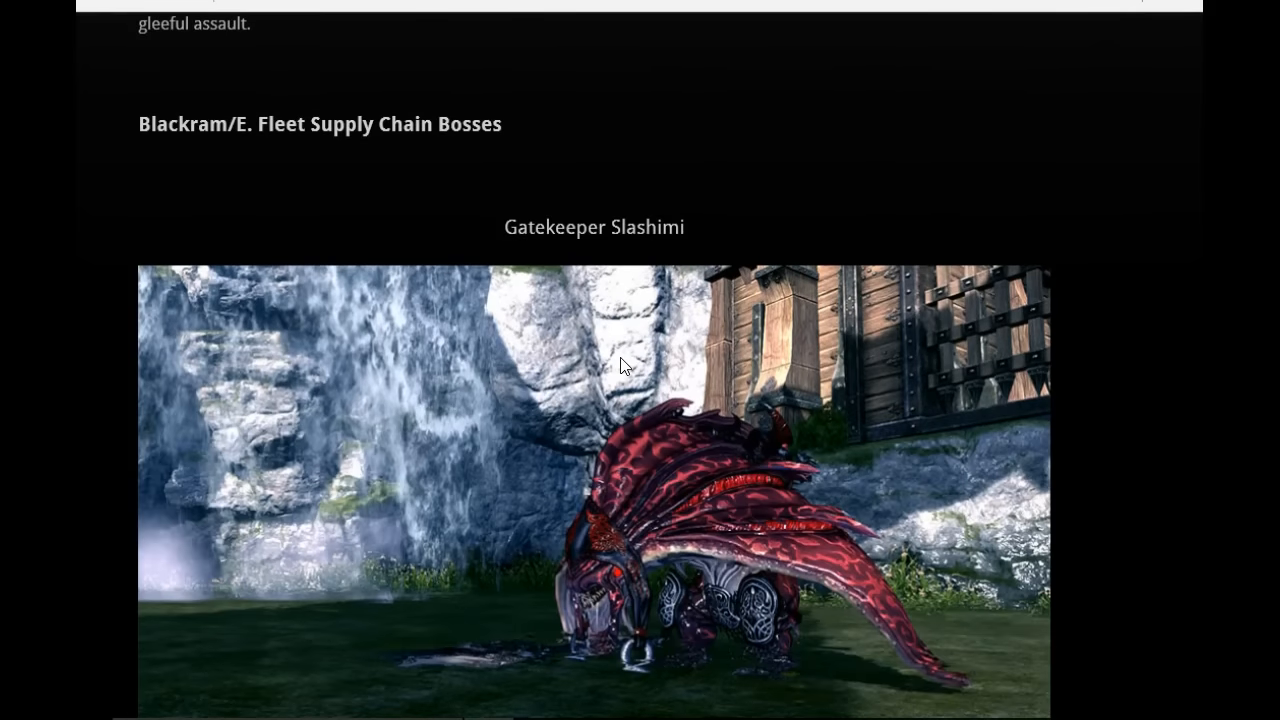
scroll(down, 3)
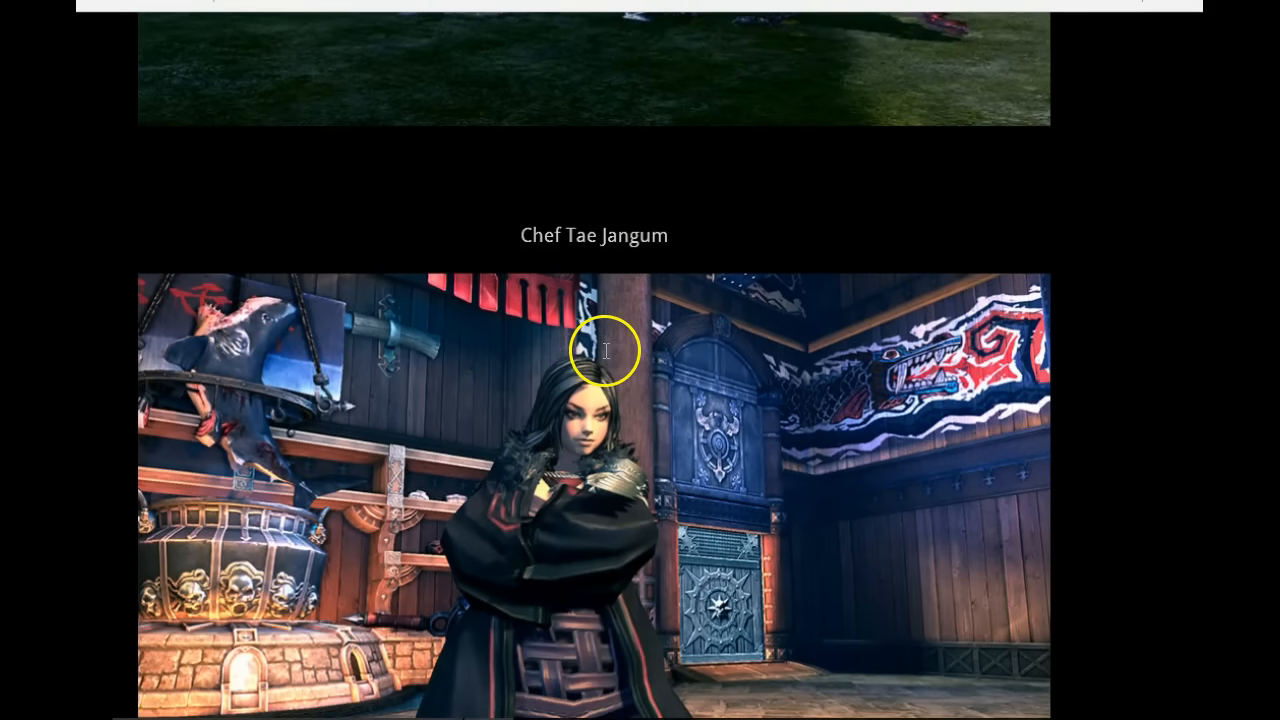
scroll(down, 3)
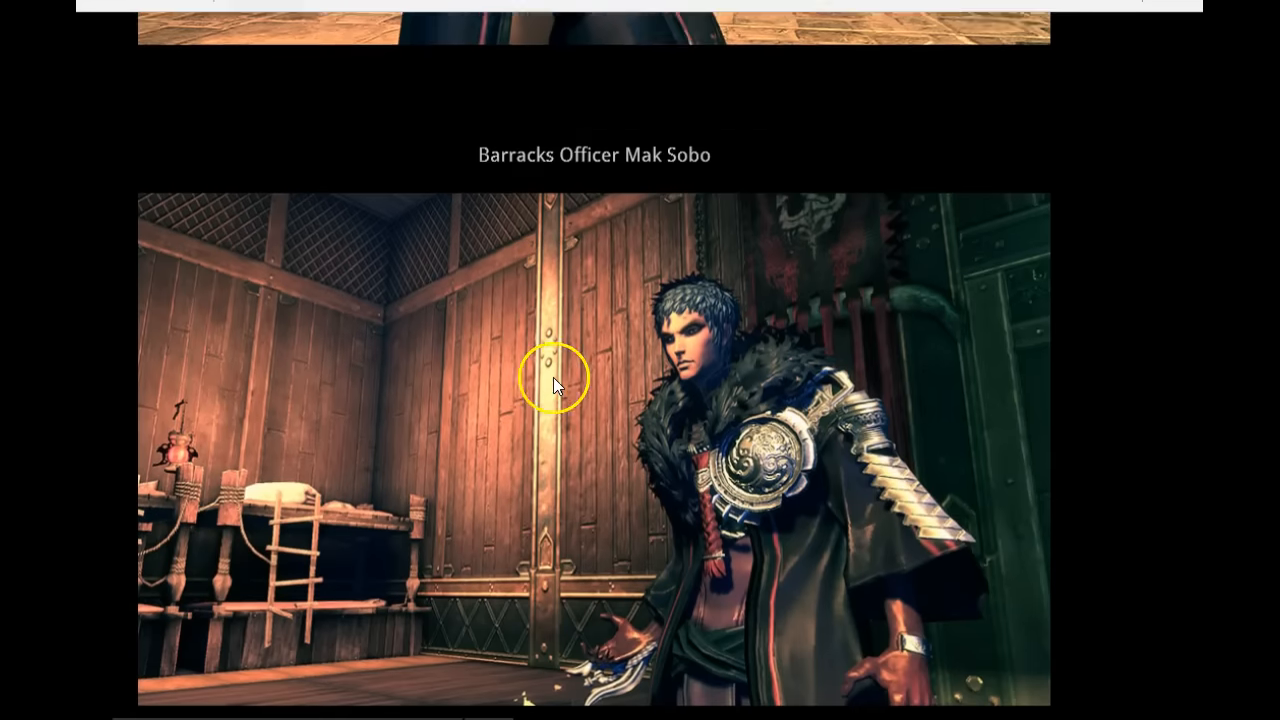
scroll(down, 3)
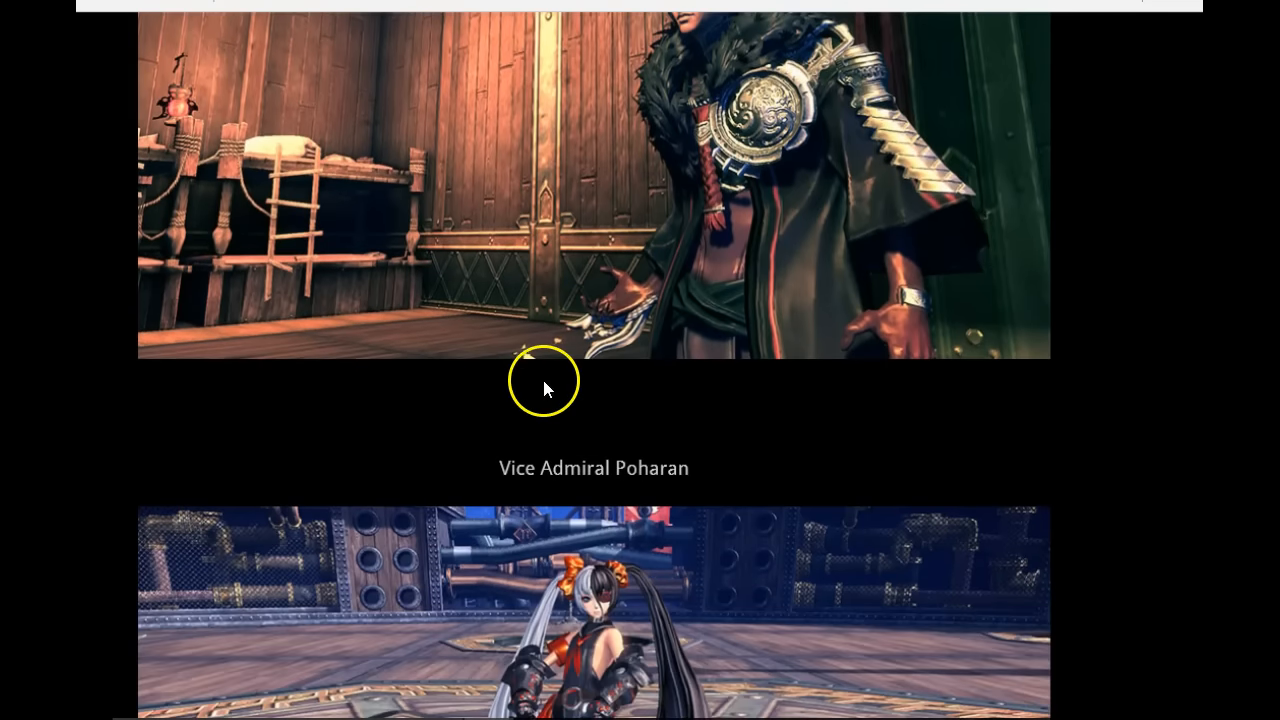
scroll(down, 3)
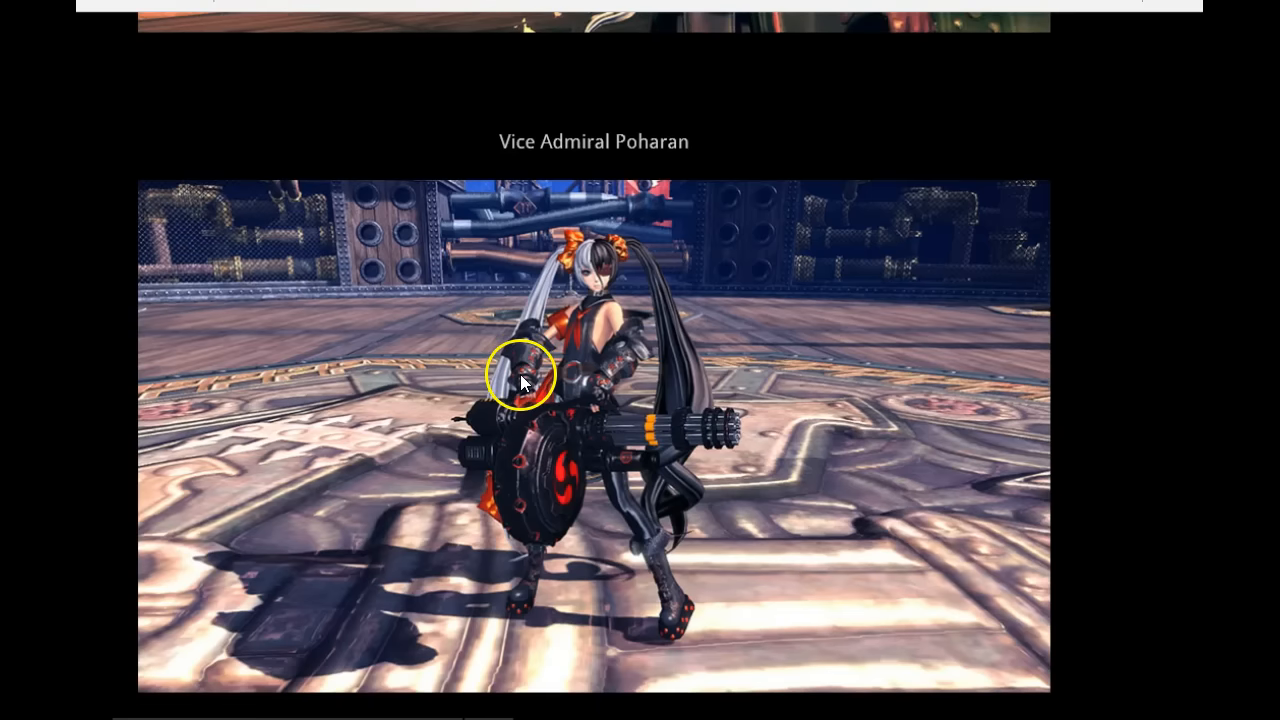
scroll(down, 3)
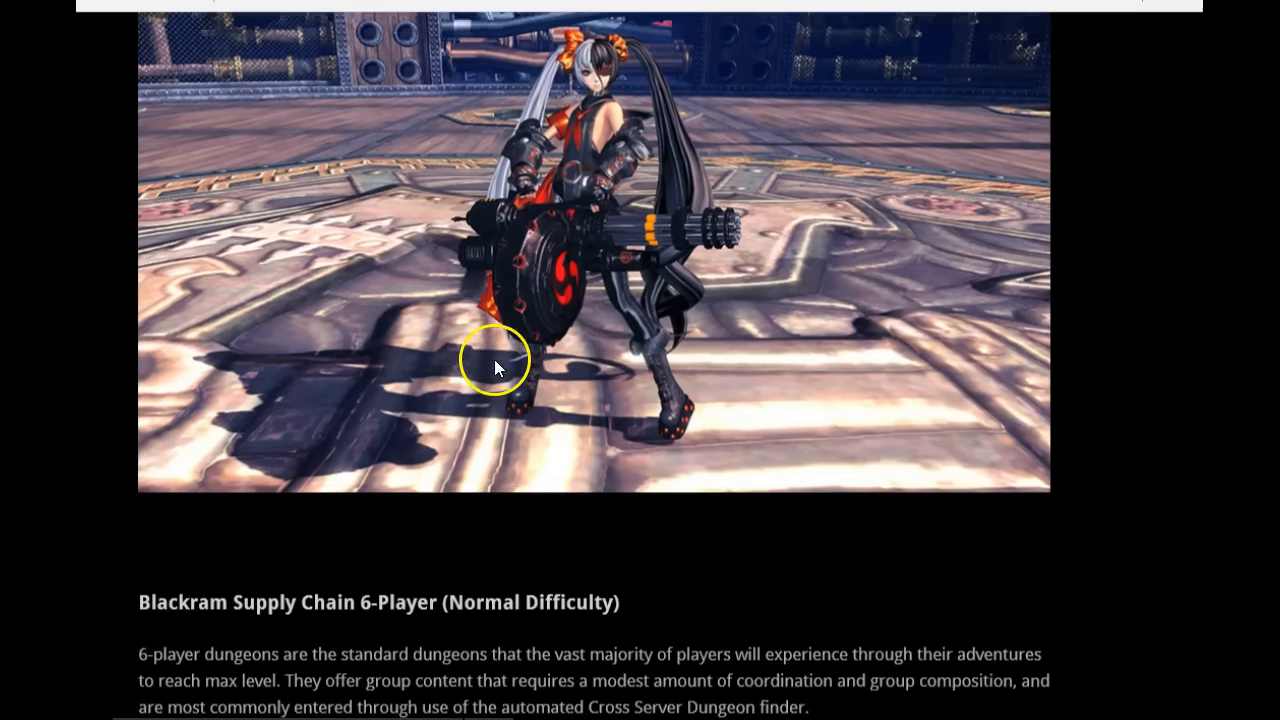
scroll(down, 3)
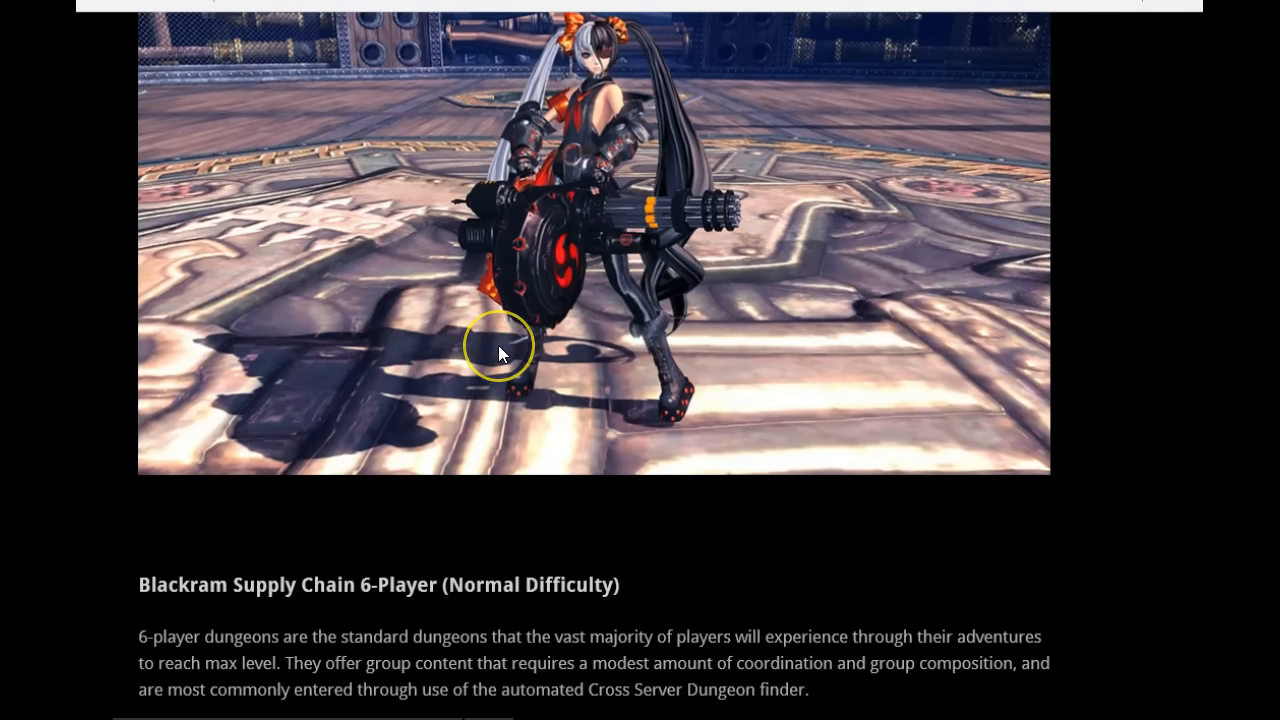
scroll(down, 3)
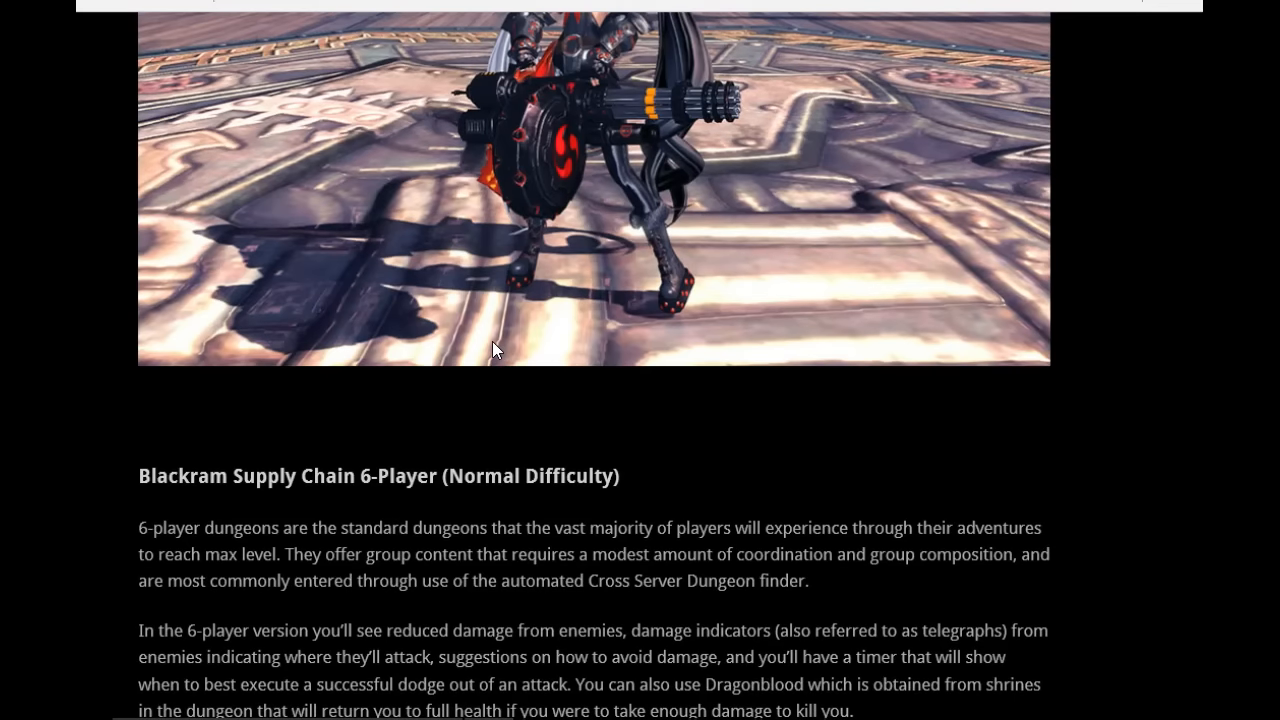
- Scroll further until the 4-Player (Hard Difficulty) and E. Fleet 24-Player headings are visible
scroll(down, 3)
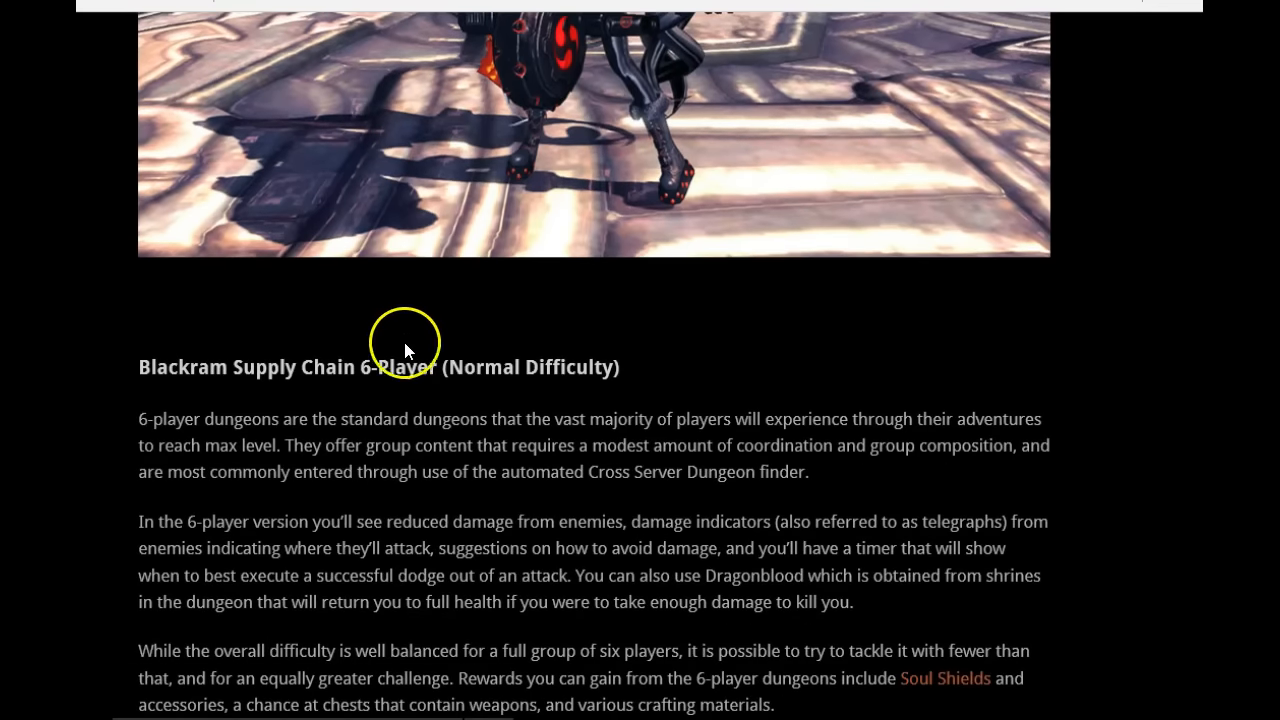
scroll(down, 3)
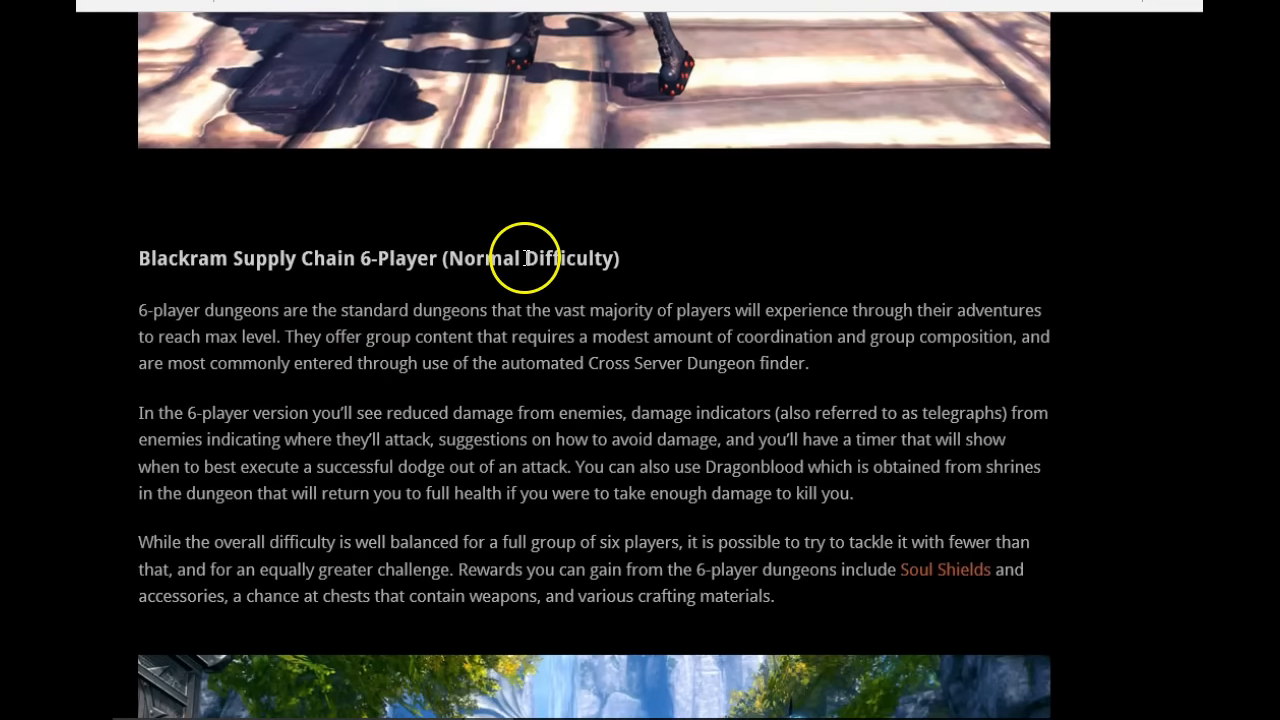
scroll(down, 3)
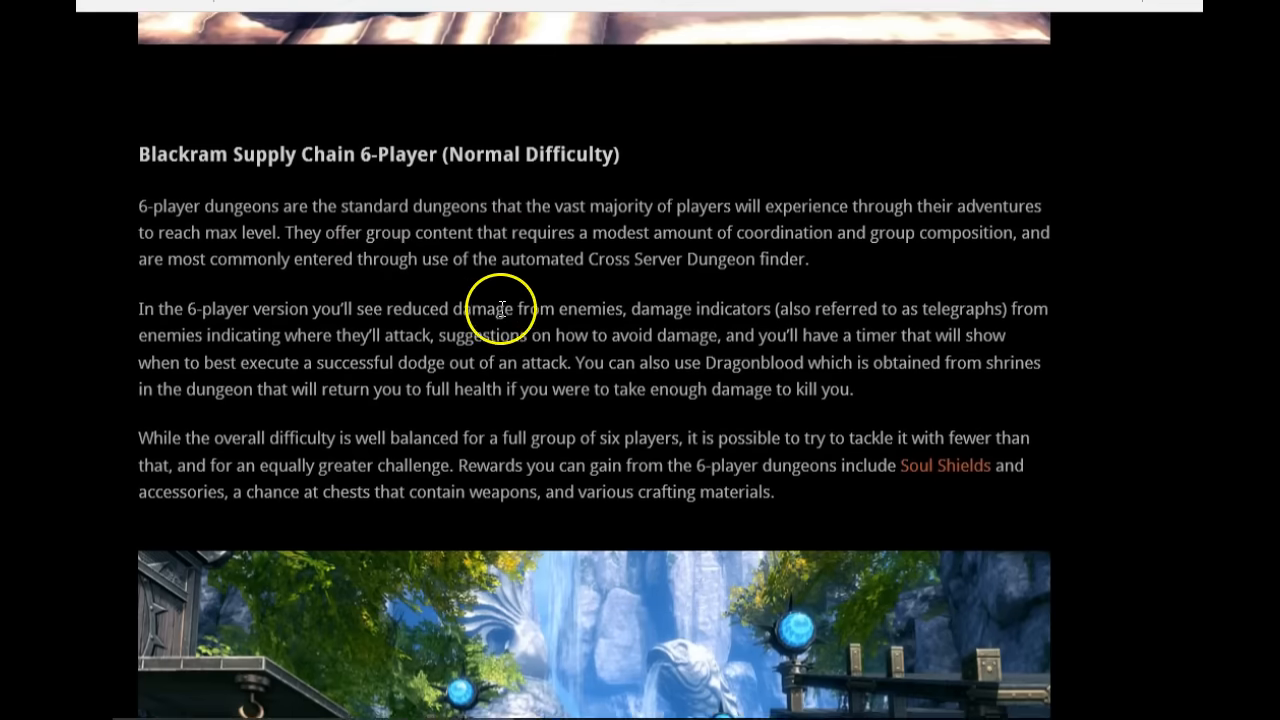
scroll(down, 3)
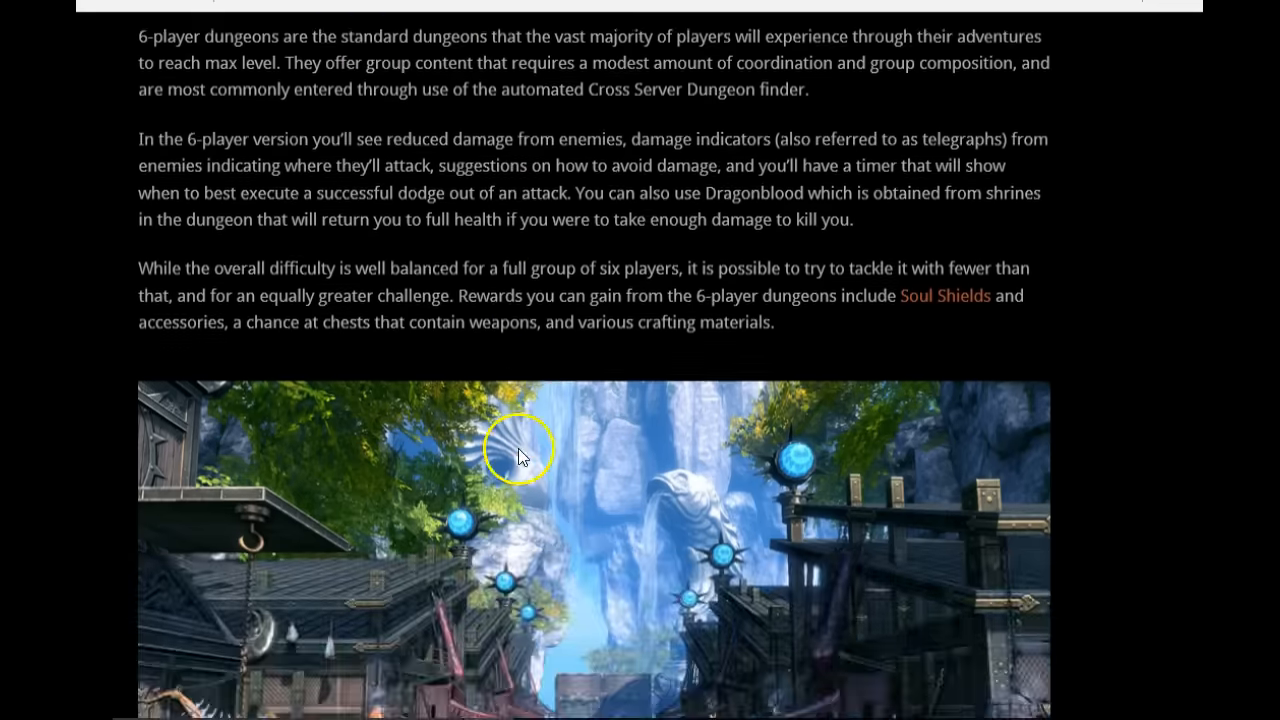
scroll(down, 3)
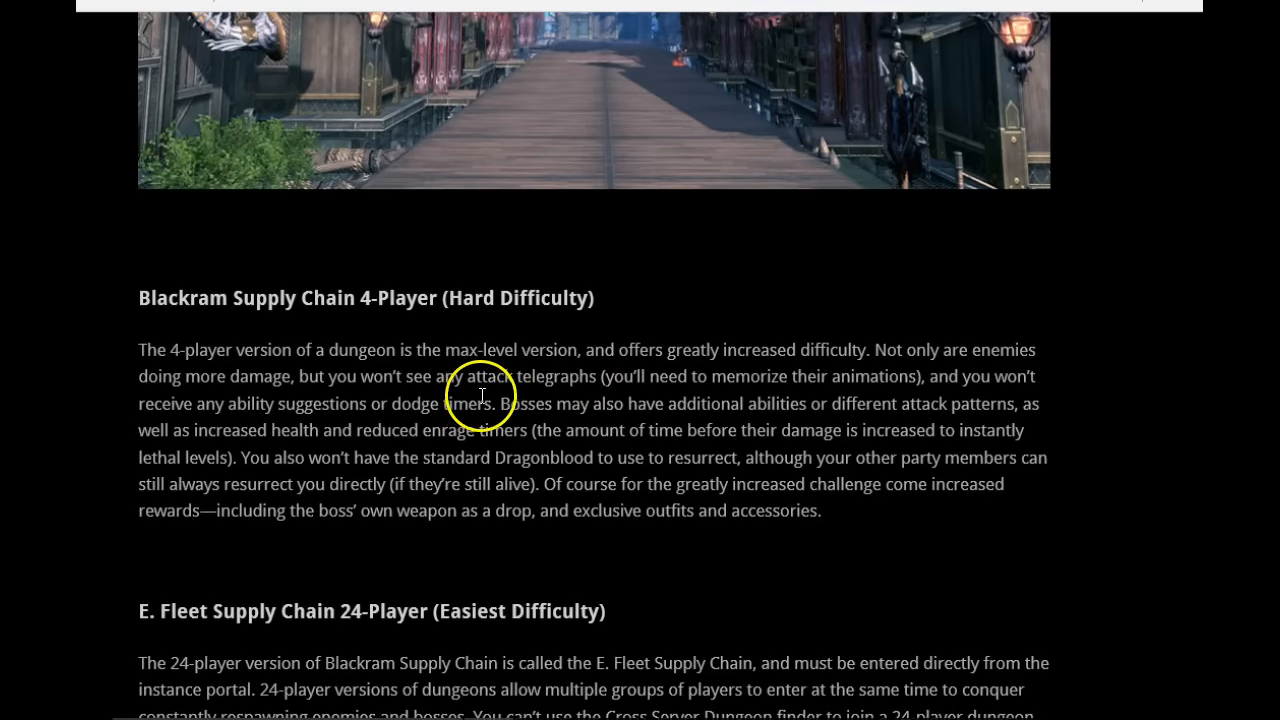
mouse_move(450, 398)
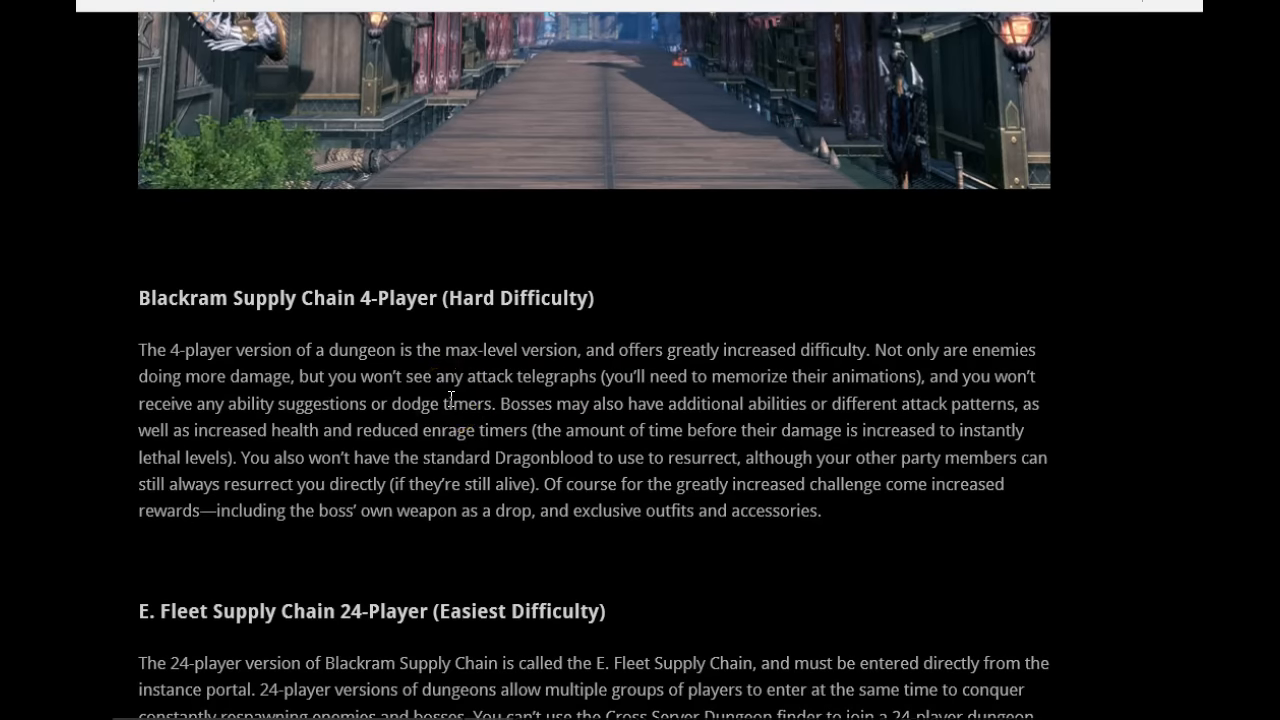
scroll(down, 3)
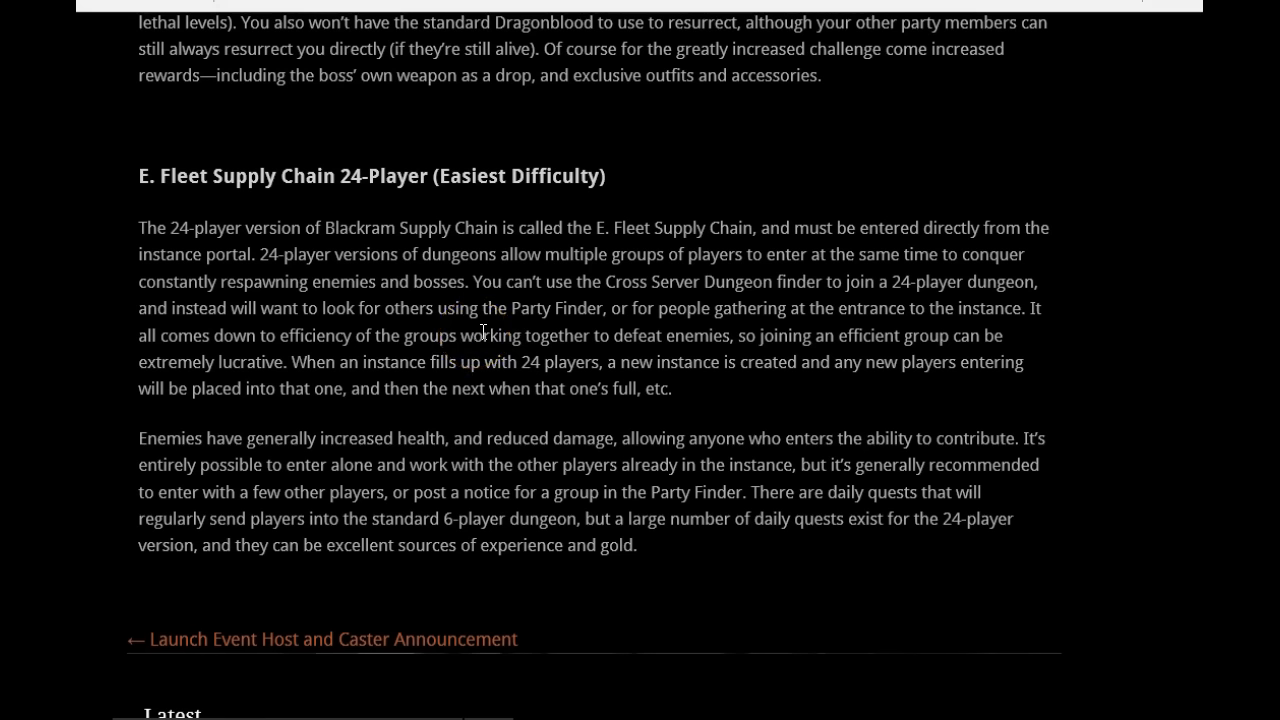
mouse_move(428, 356)
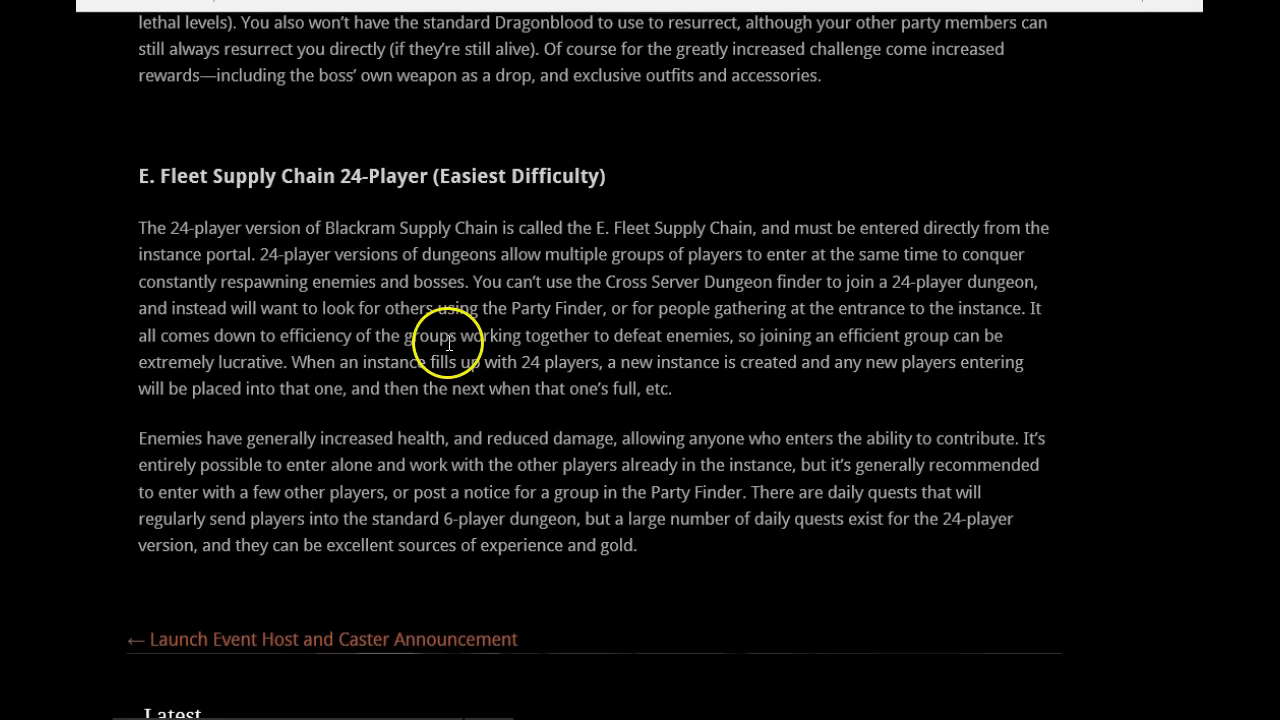
scroll(up, 3)
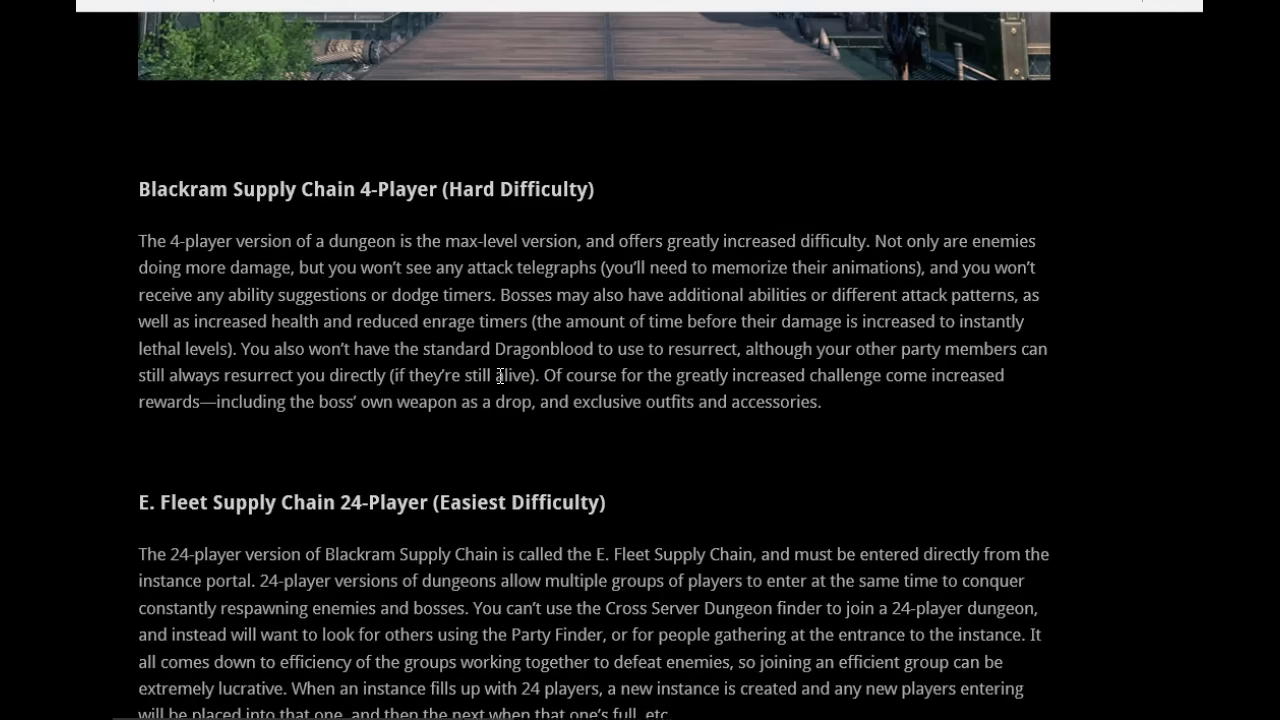
mouse_move(496, 370)
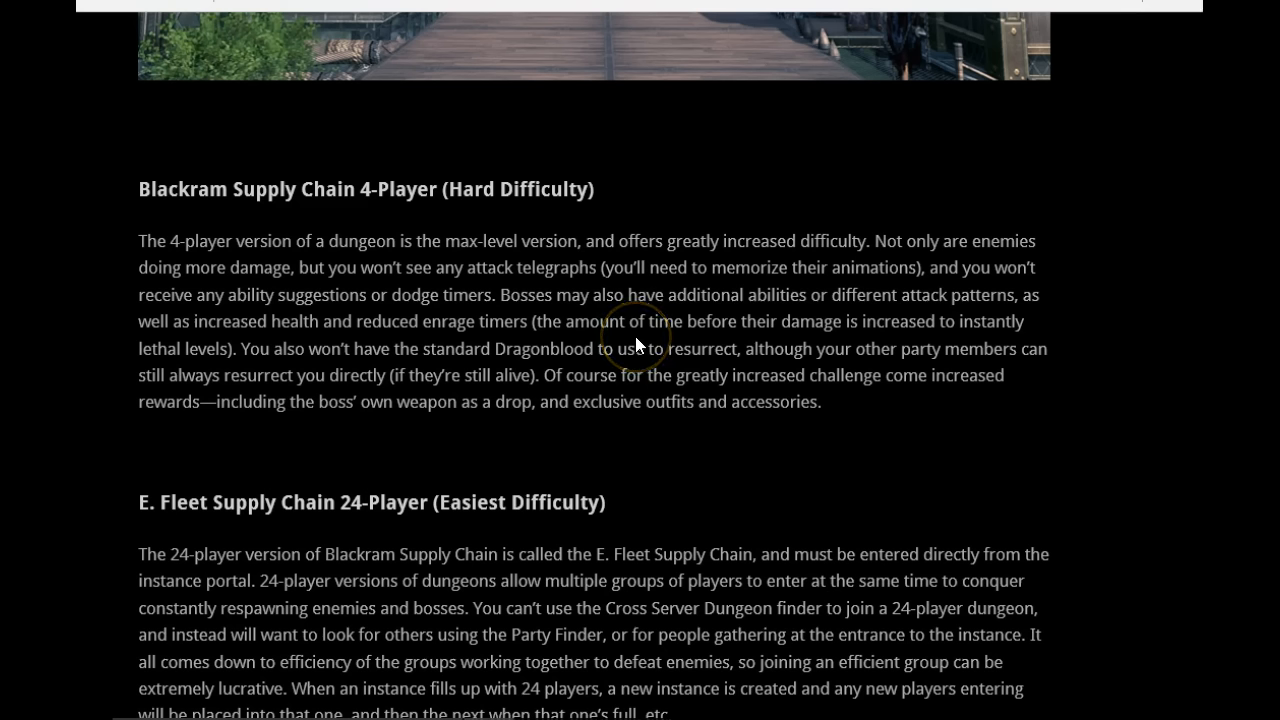
click(638, 344)
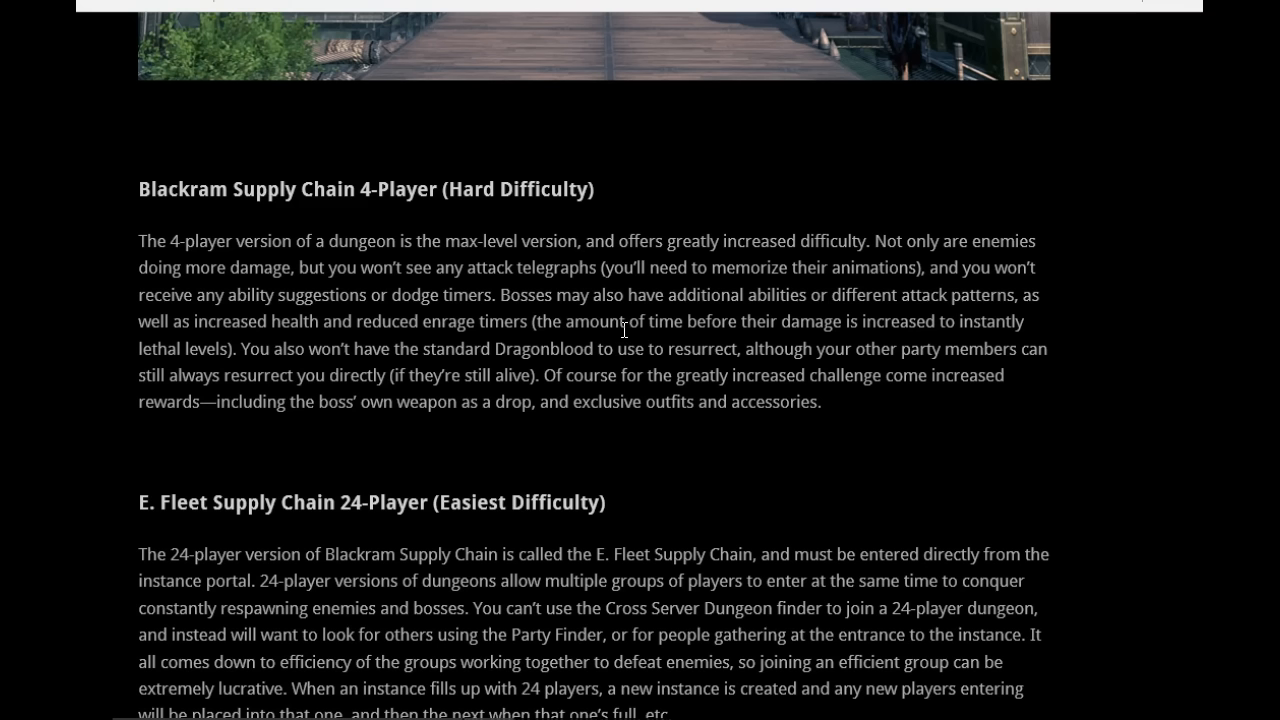
click(598, 334)
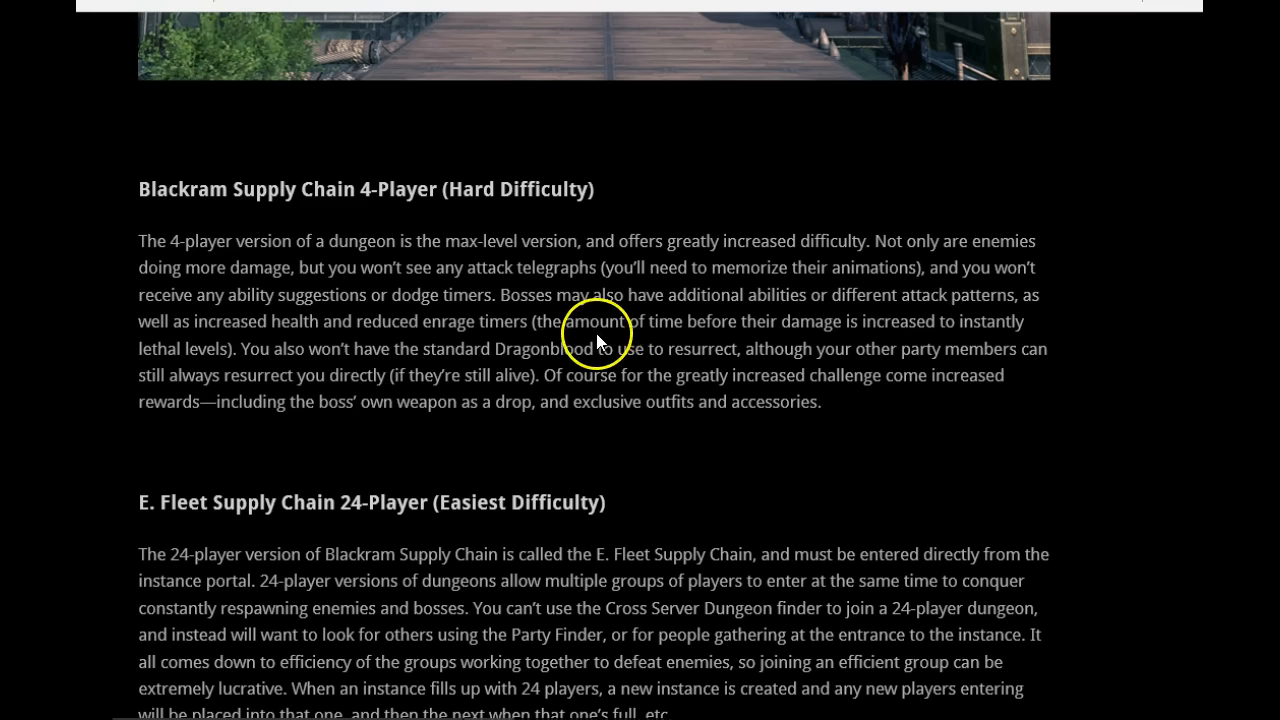
mouse_move(456, 344)
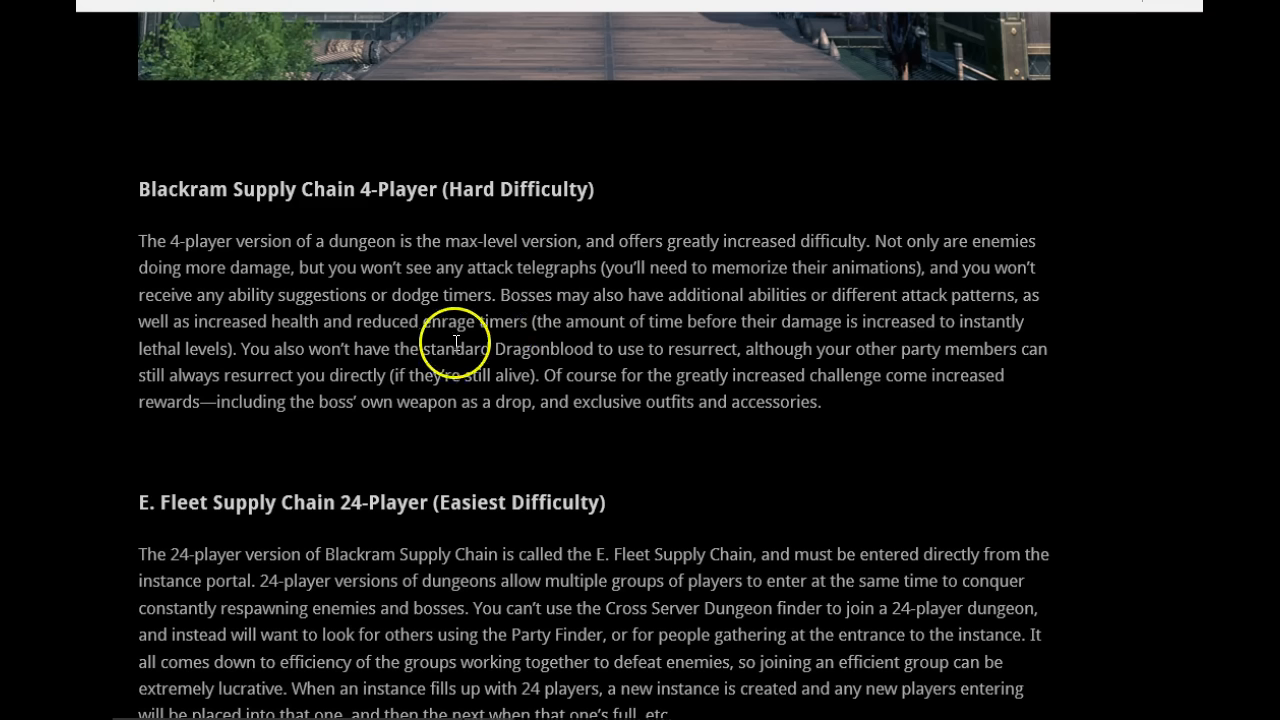
mouse_move(456, 352)
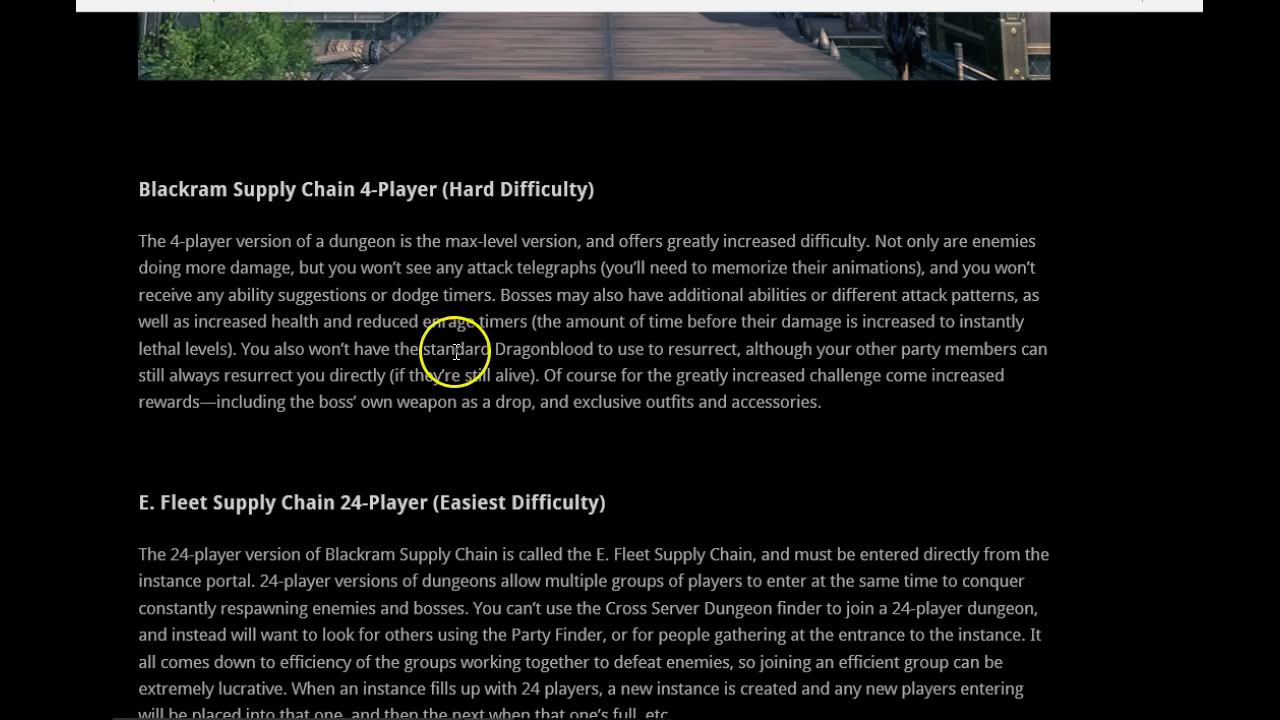
mouse_move(620, 324)
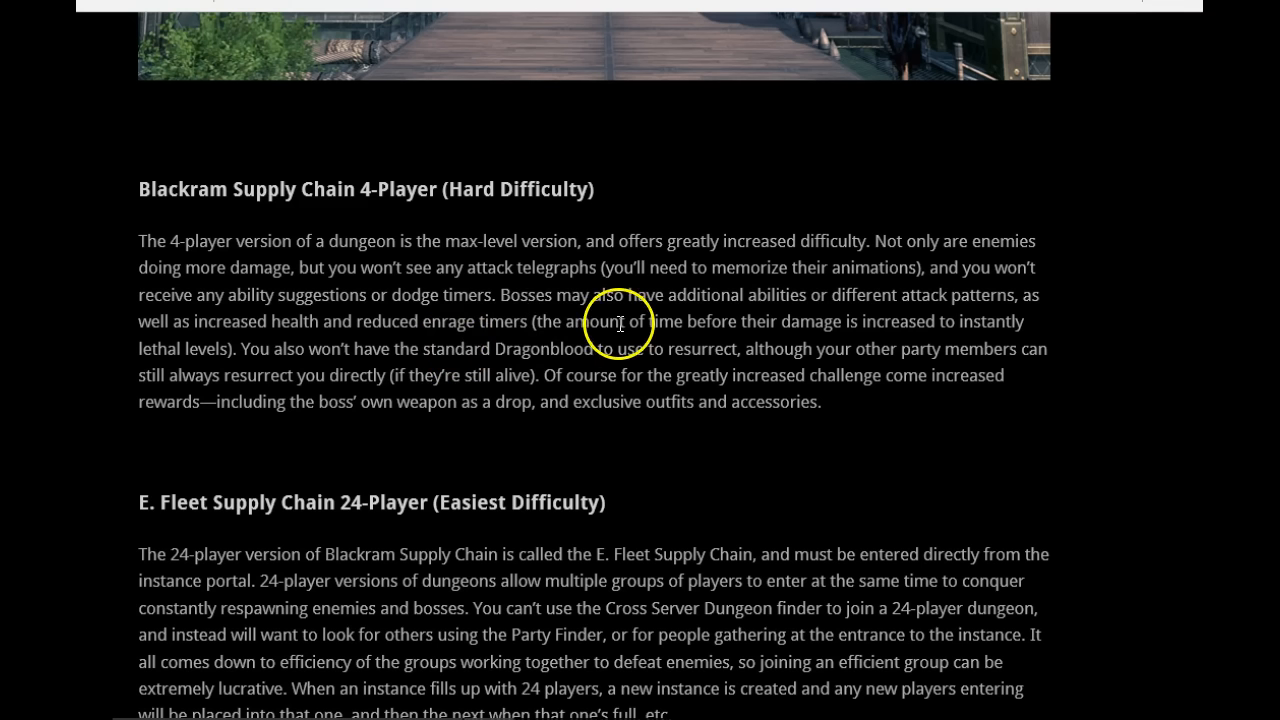
mouse_move(534, 346)
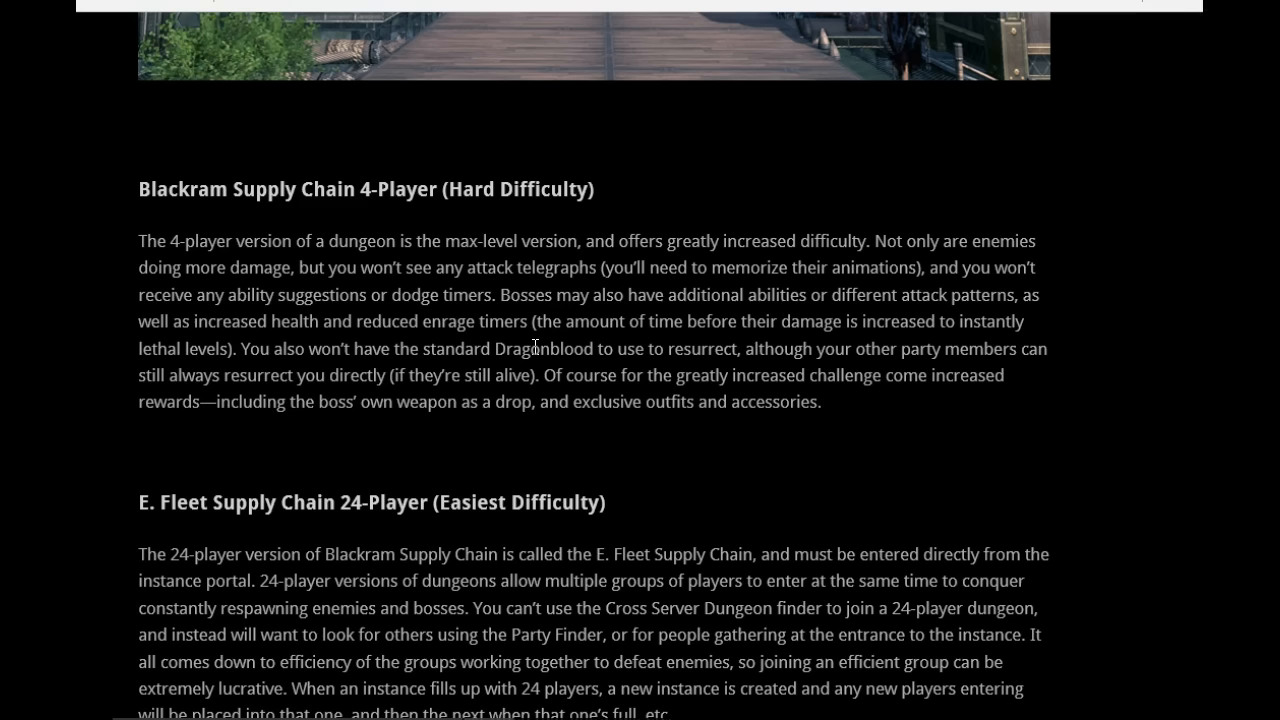
mouse_move(492, 340)
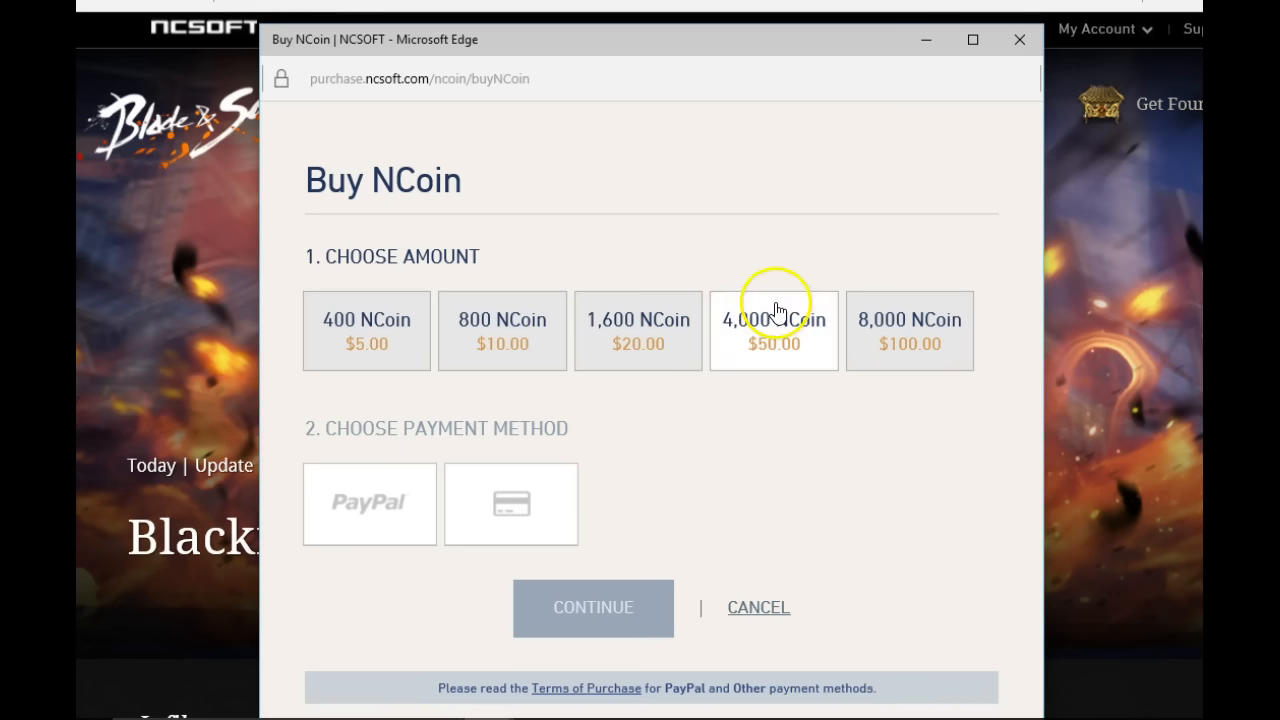
mouse_move(536, 384)
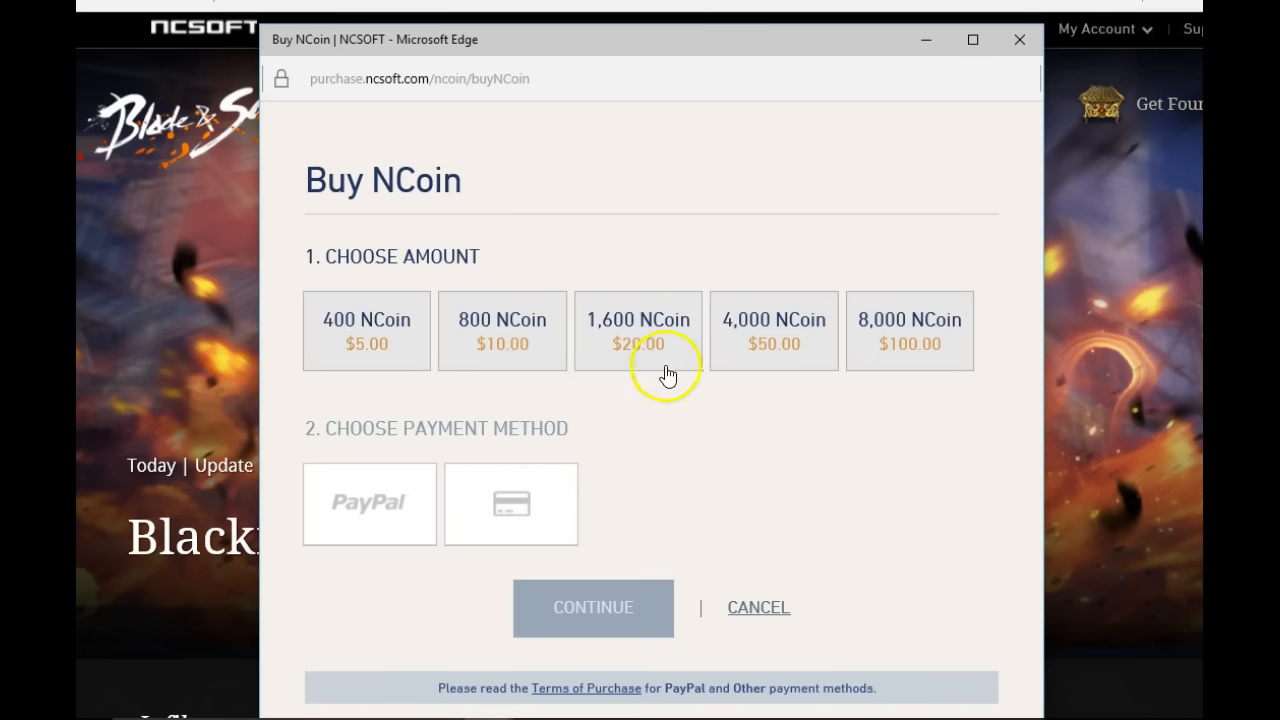
mouse_move(610, 420)
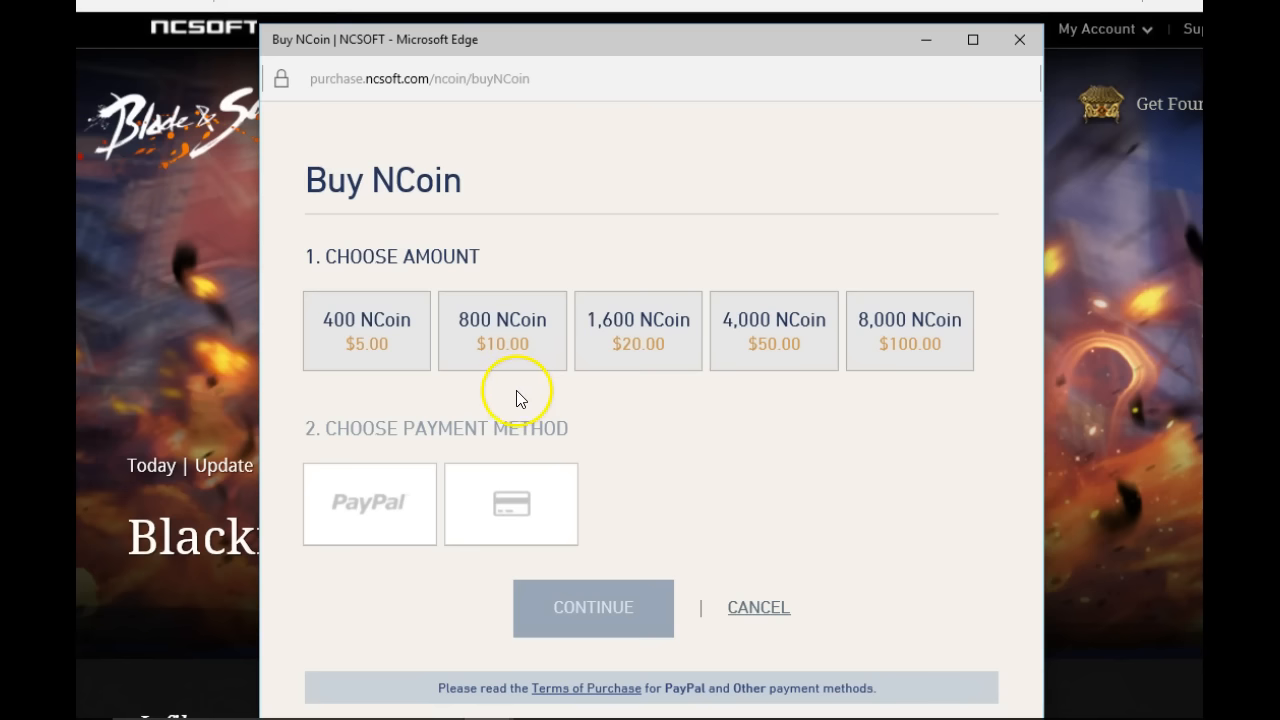
- Open the Buy NCoin purchase window from the NCSOFT account store link
click(638, 332)
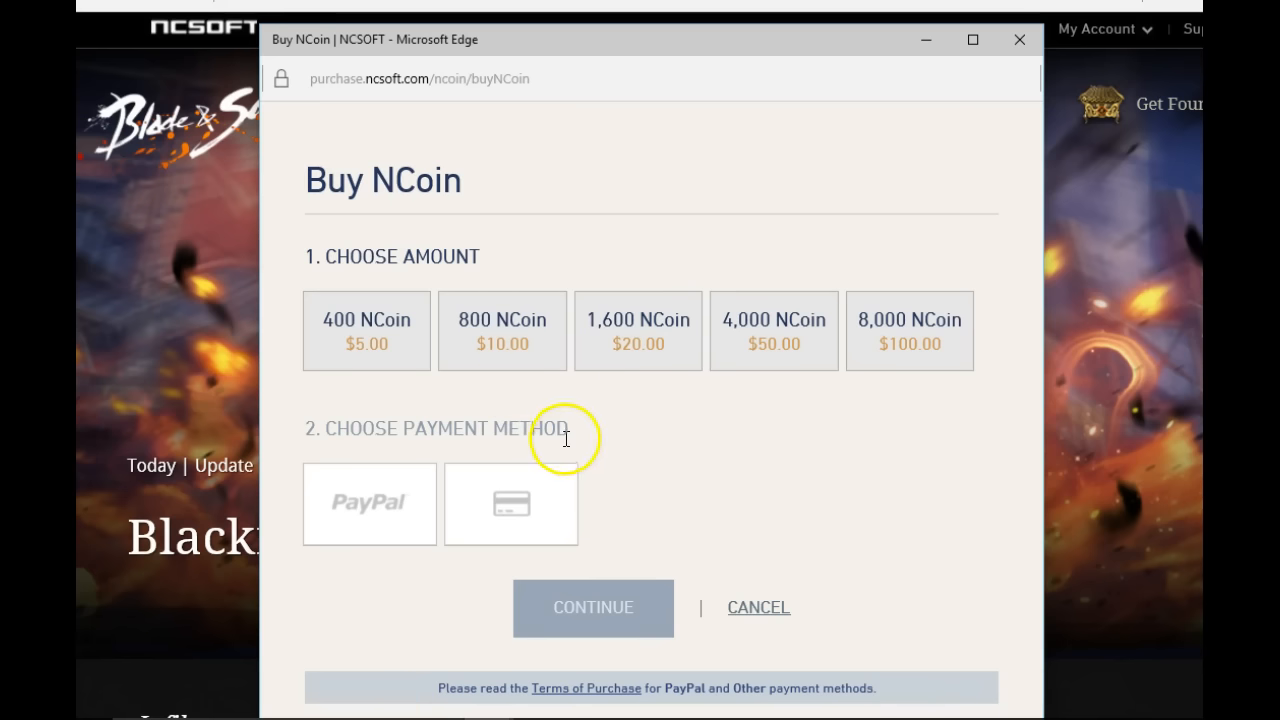
mouse_move(528, 452)
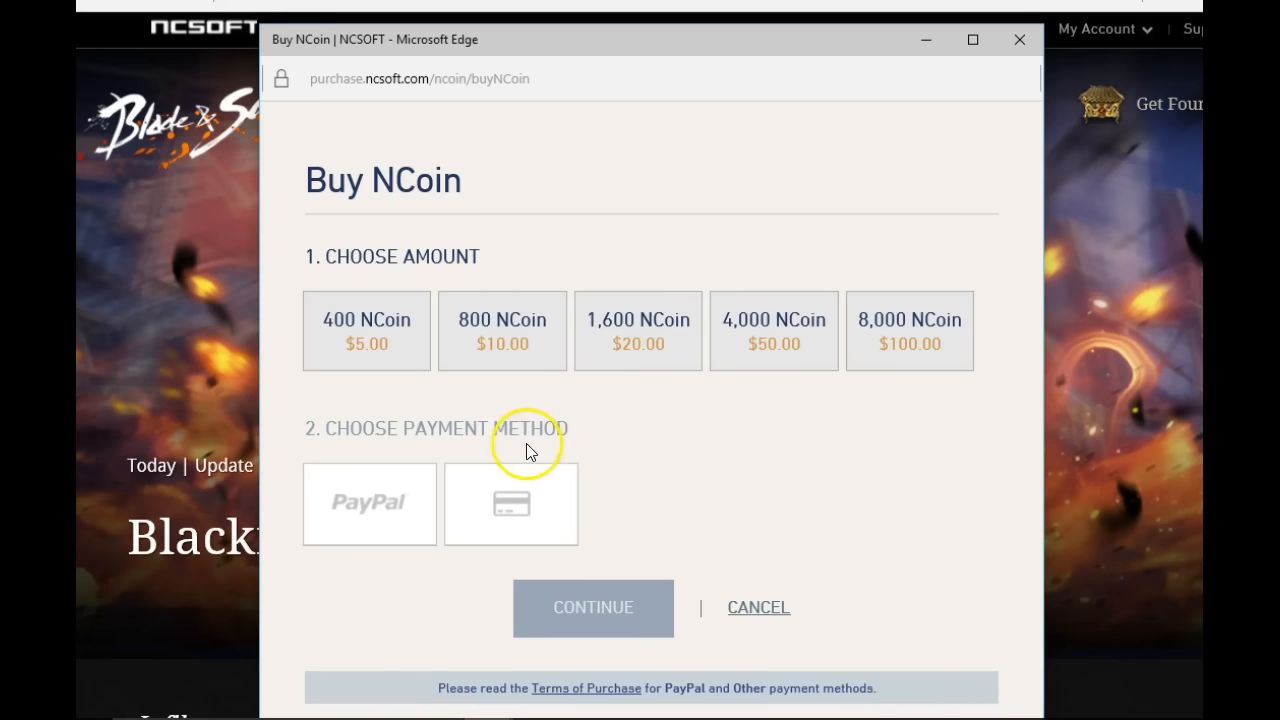
mouse_move(414, 408)
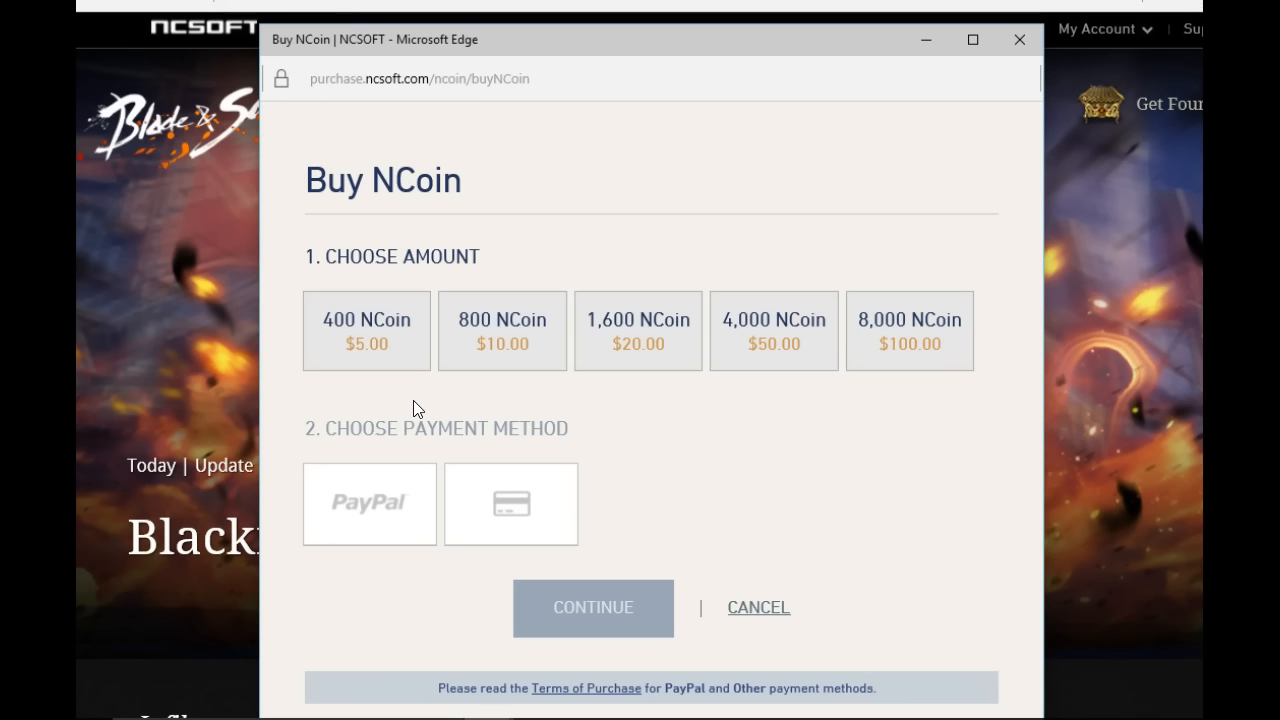
mouse_move(412, 404)
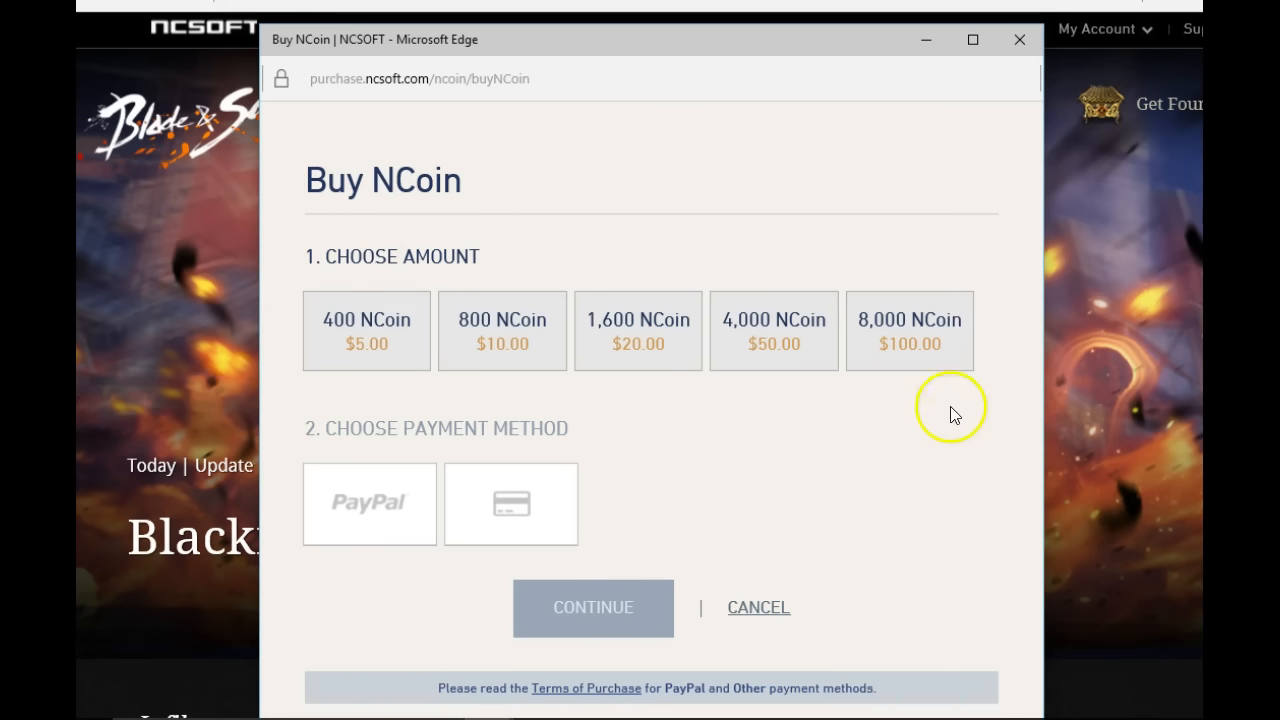
mouse_move(696, 420)
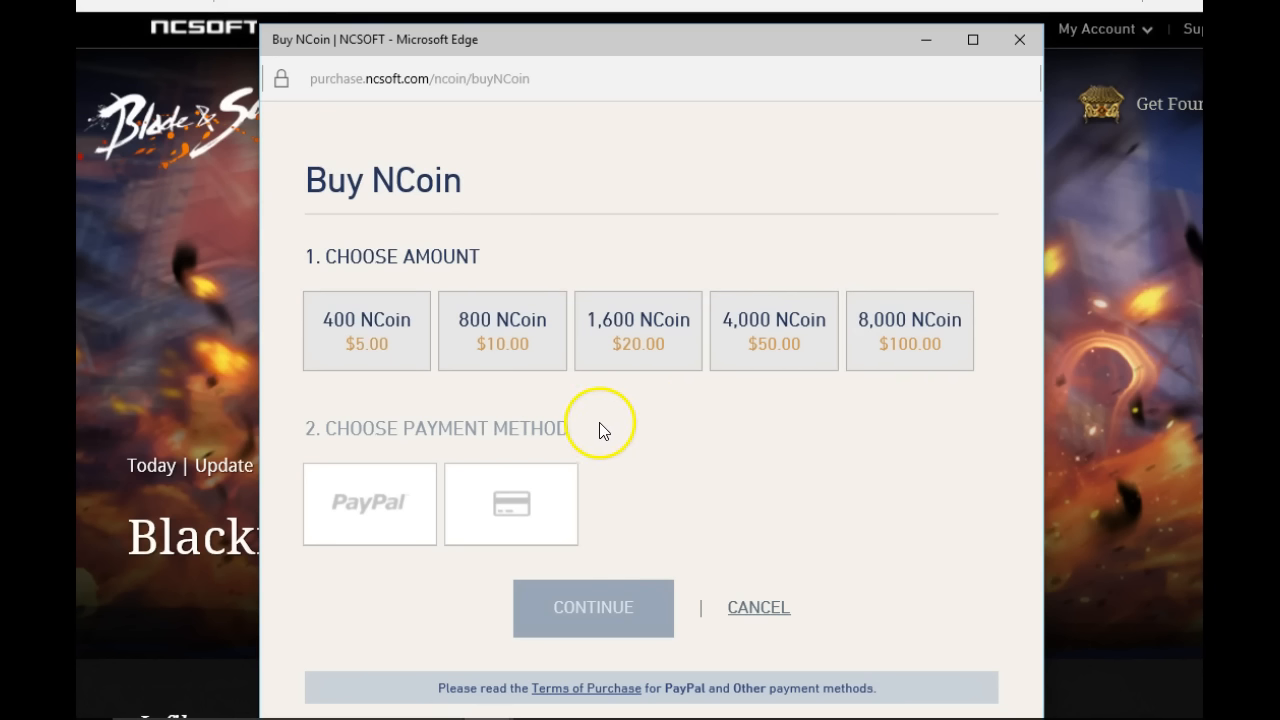
mouse_move(598, 412)
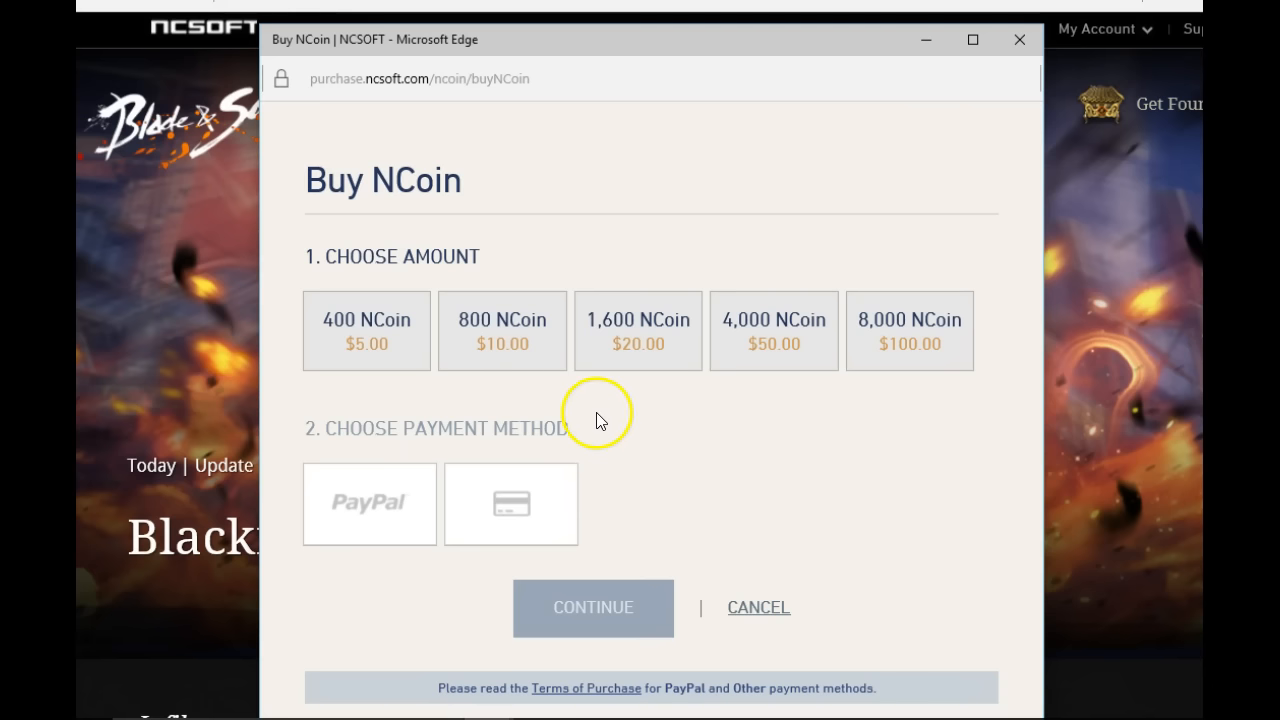
mouse_move(756, 414)
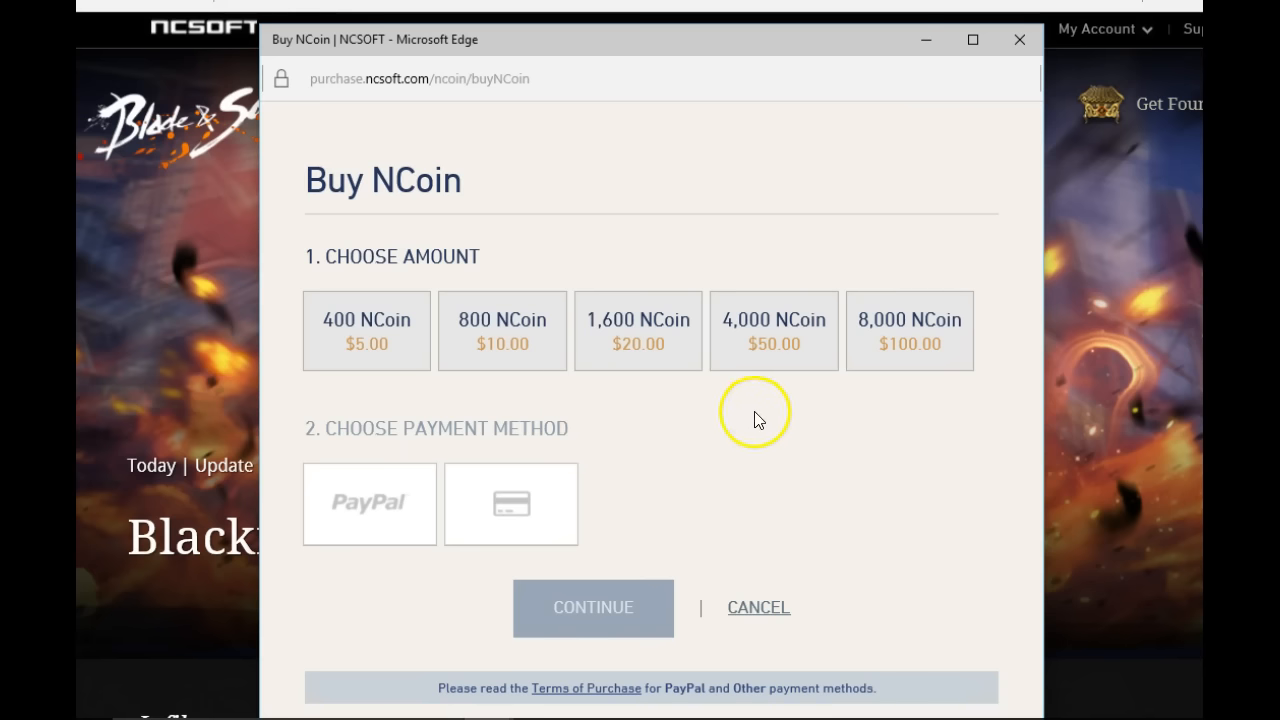
mouse_move(836, 418)
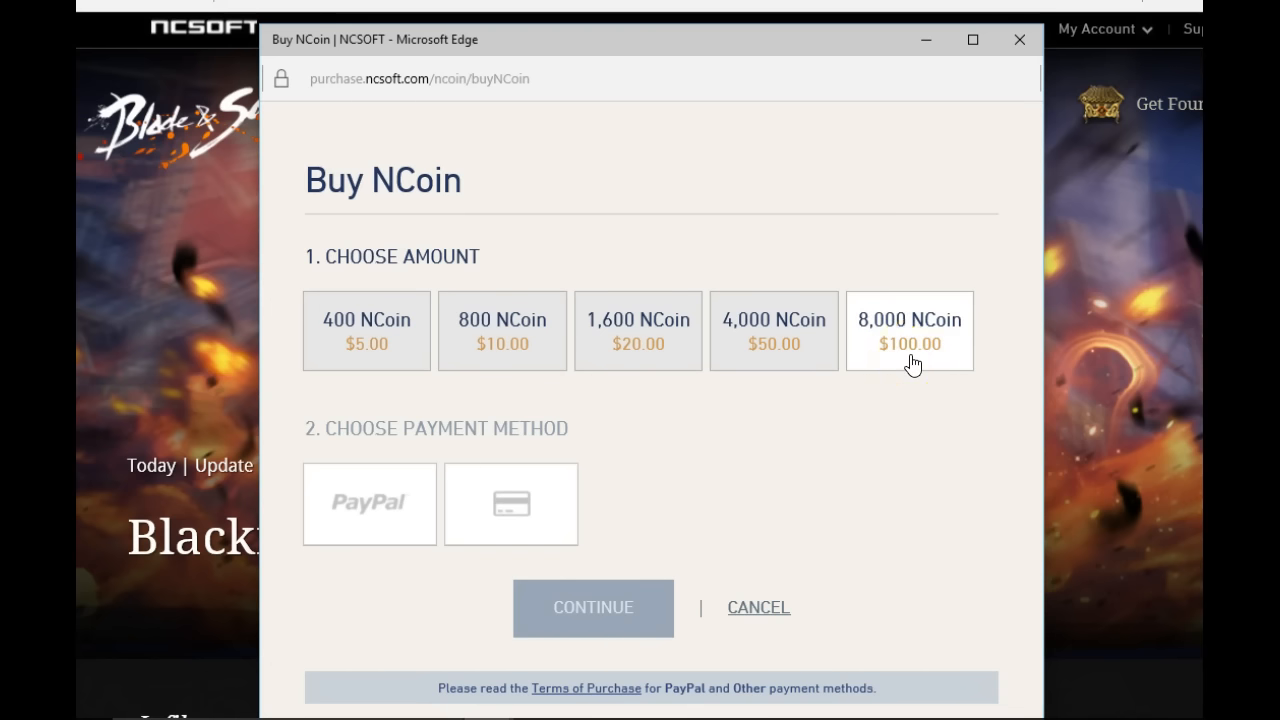
click(366, 332)
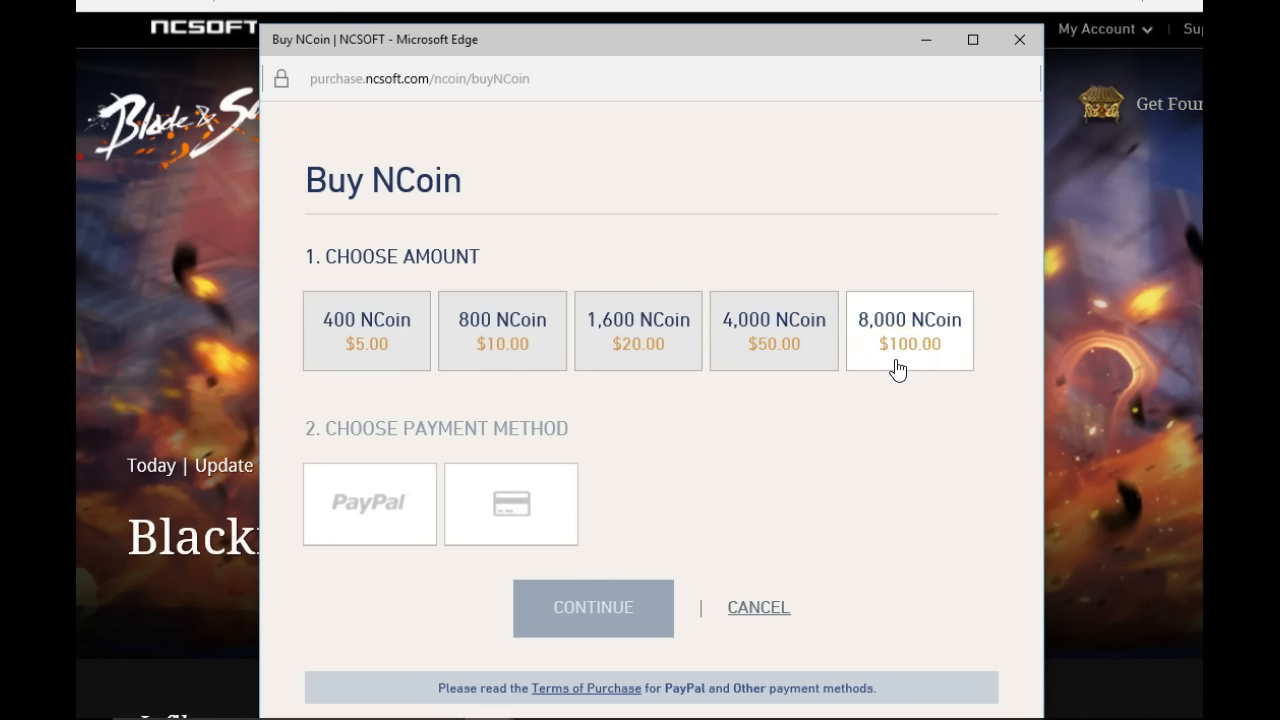
mouse_move(860, 356)
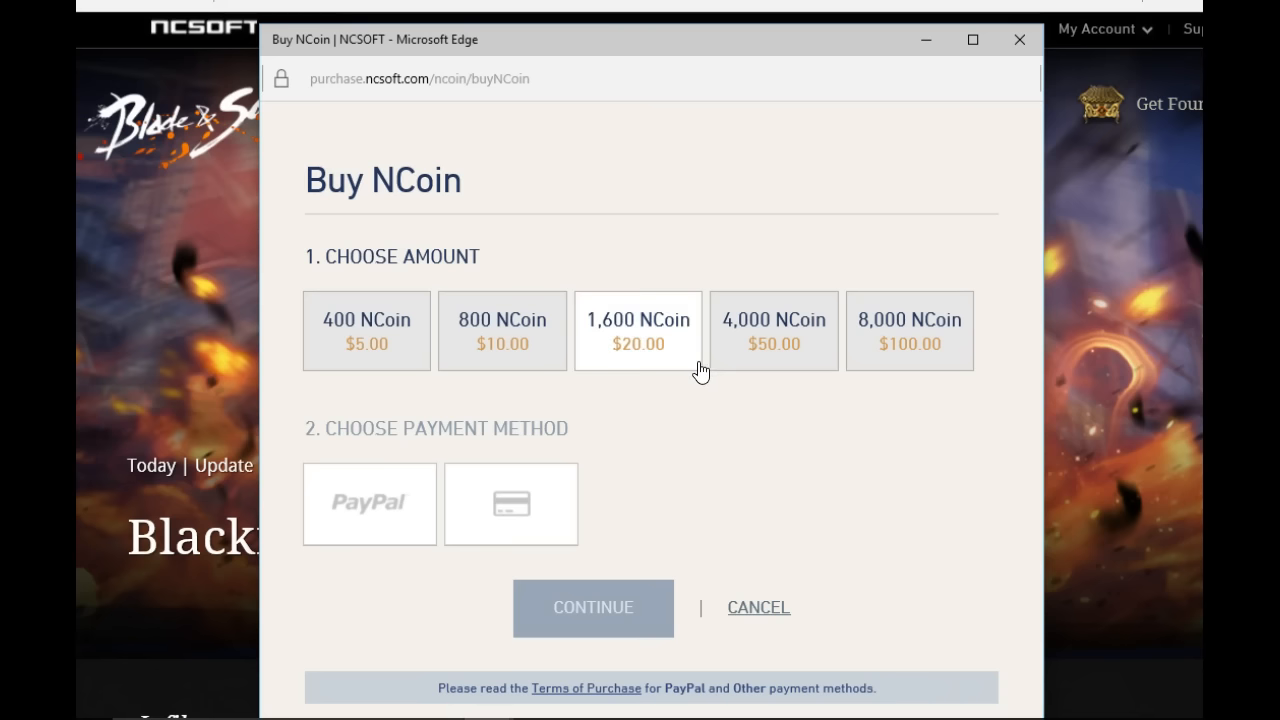
click(908, 332)
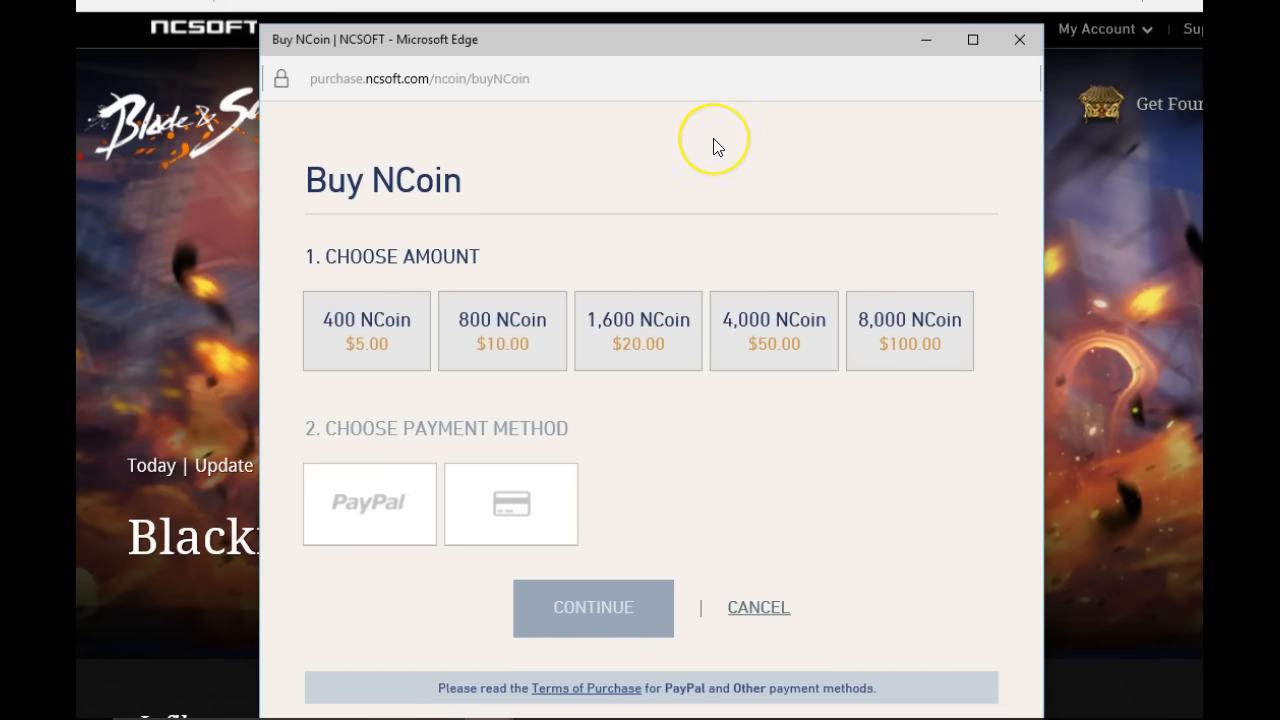
mouse_move(716, 146)
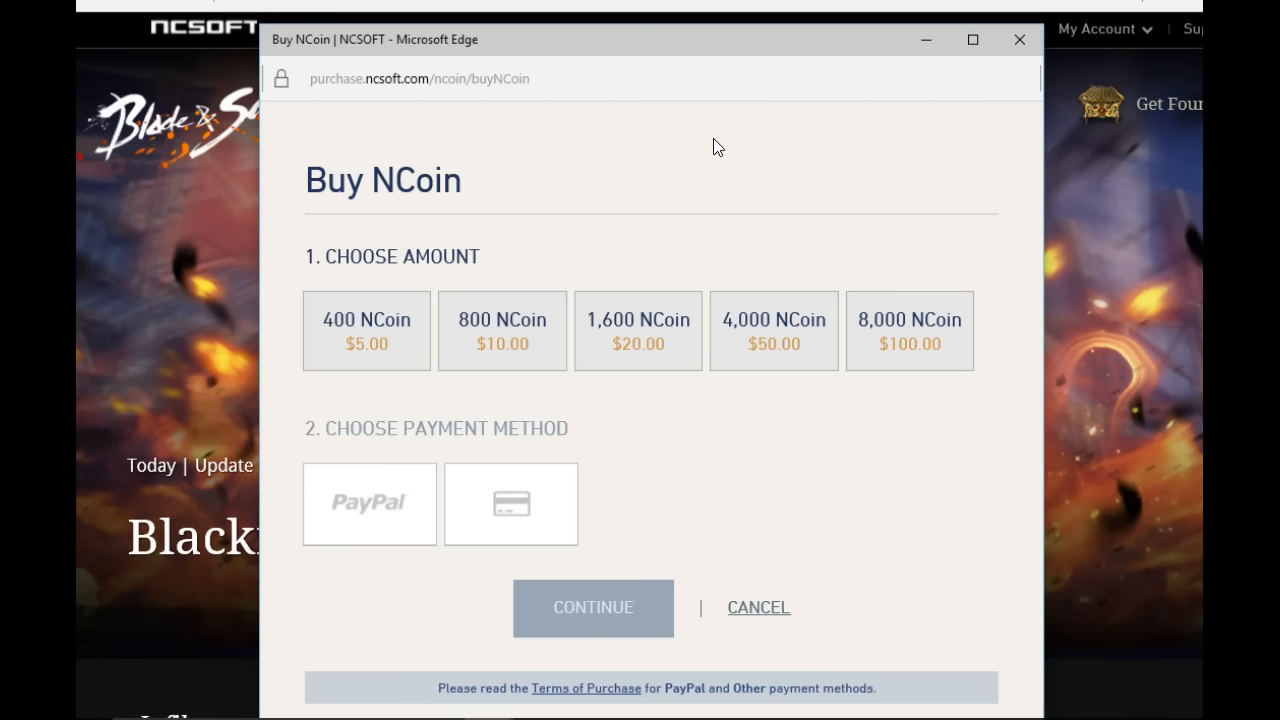